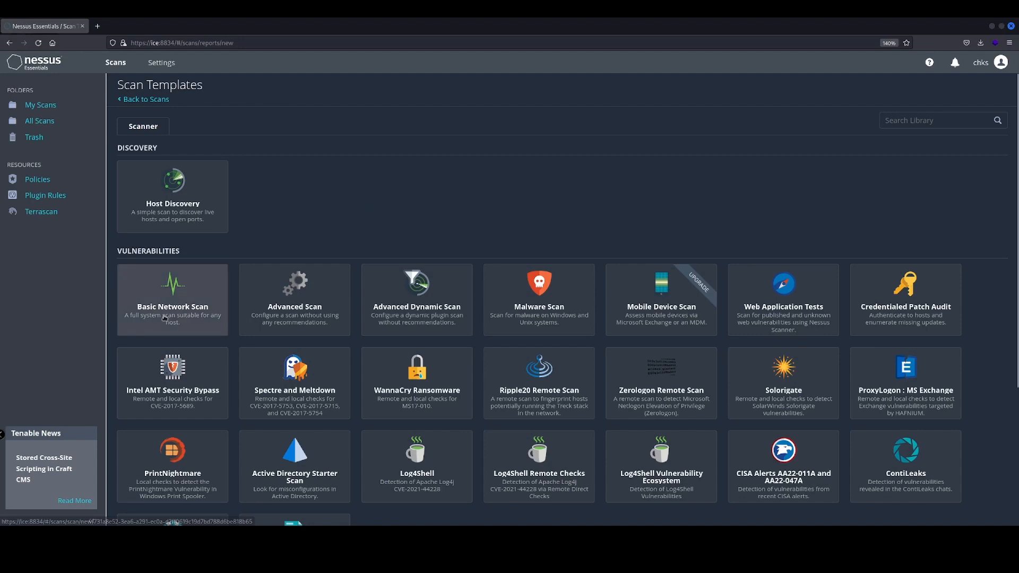
Start a Basic Network Scan from the template, named 'Basic Network Scan', kept in My Scans.
left_click(172, 299)
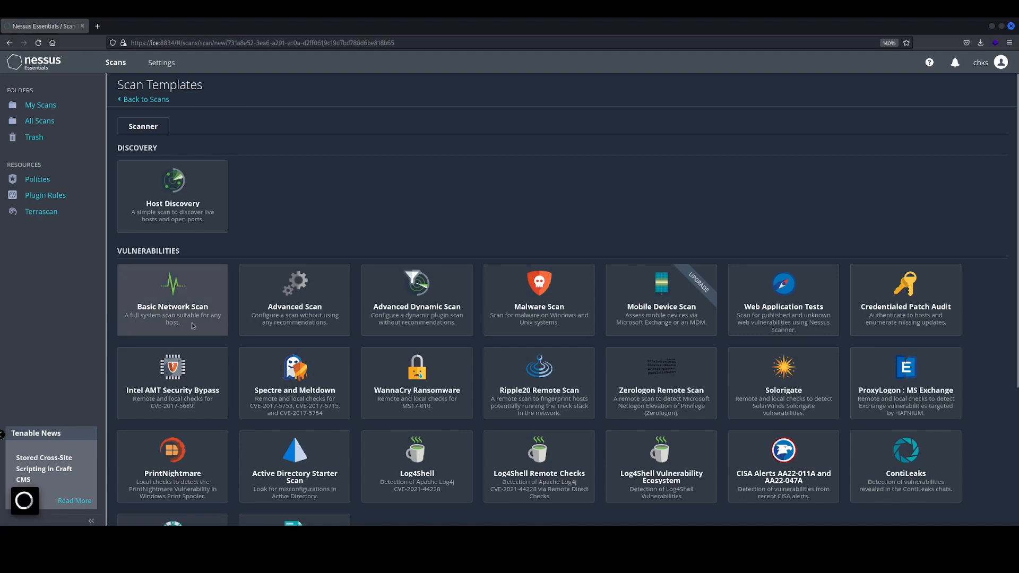
left_click(172, 299)
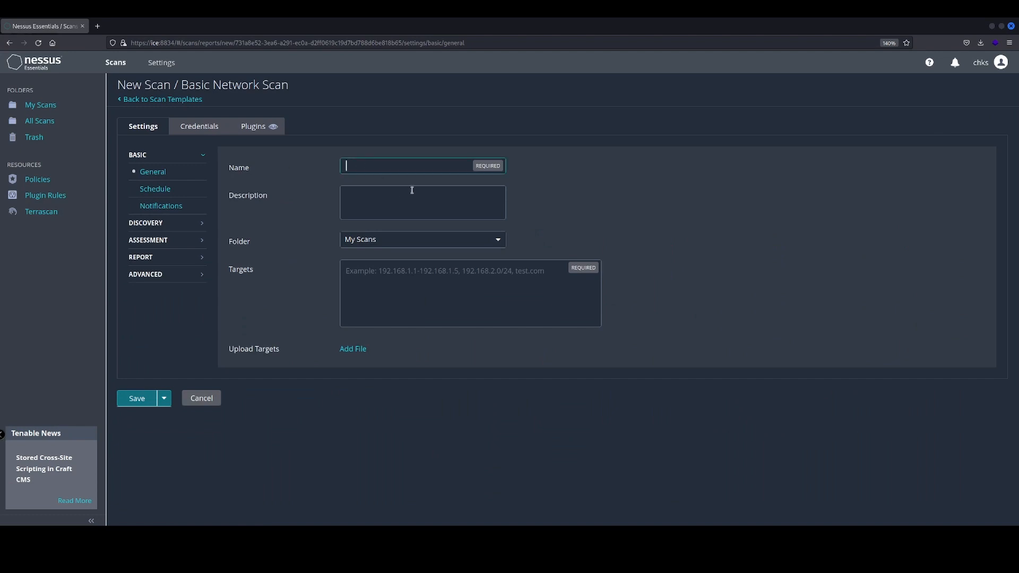
type("Basic Network S")
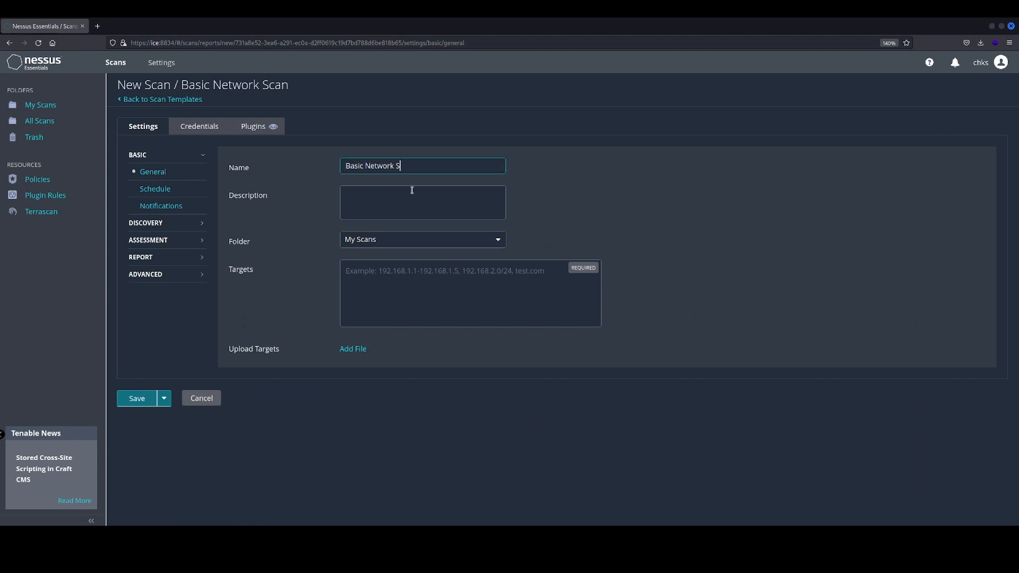
left_click(423, 202)
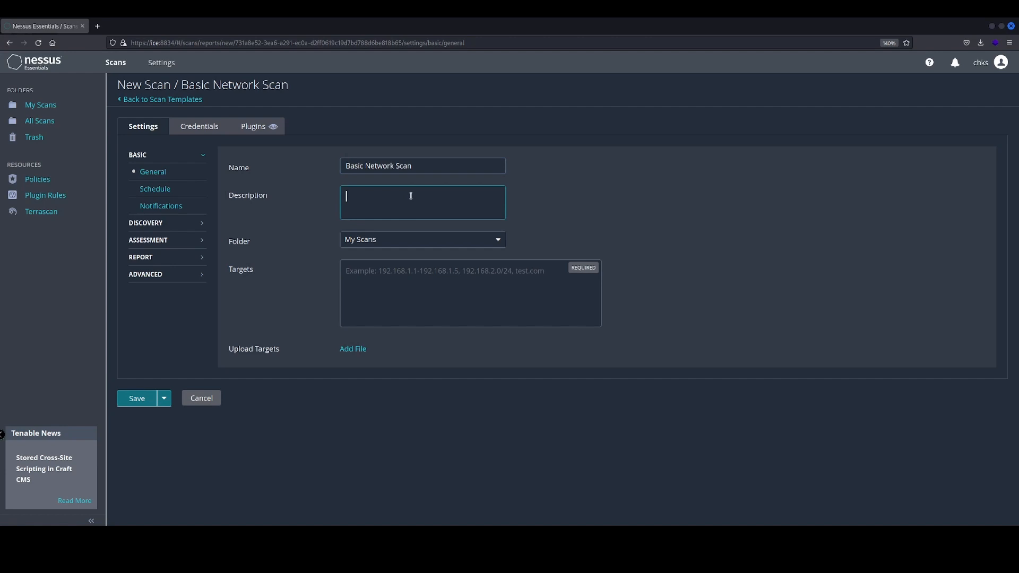
left_click(421, 238)
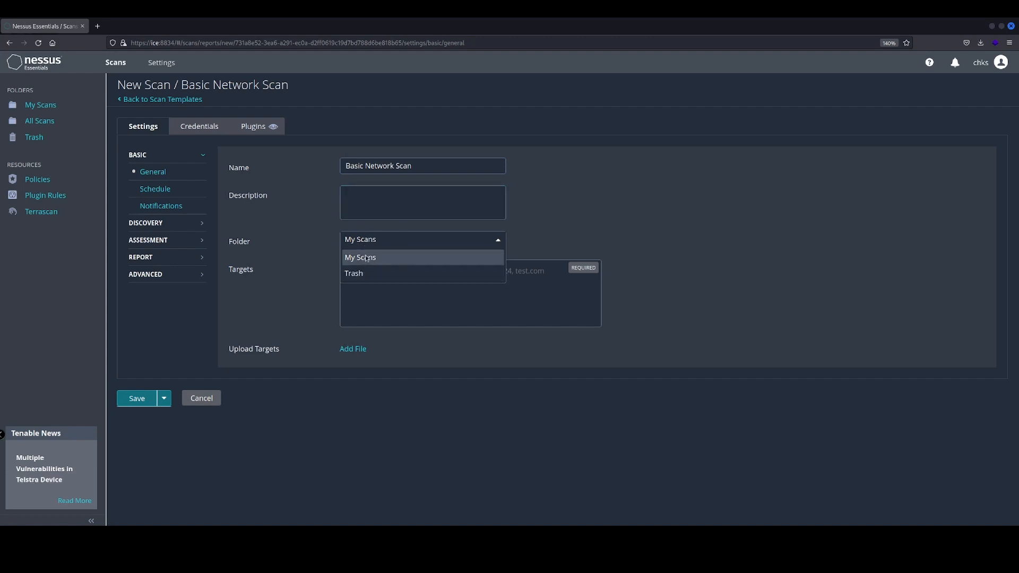
Set the scan target to host 10.10.238.52.
left_click(360, 257)
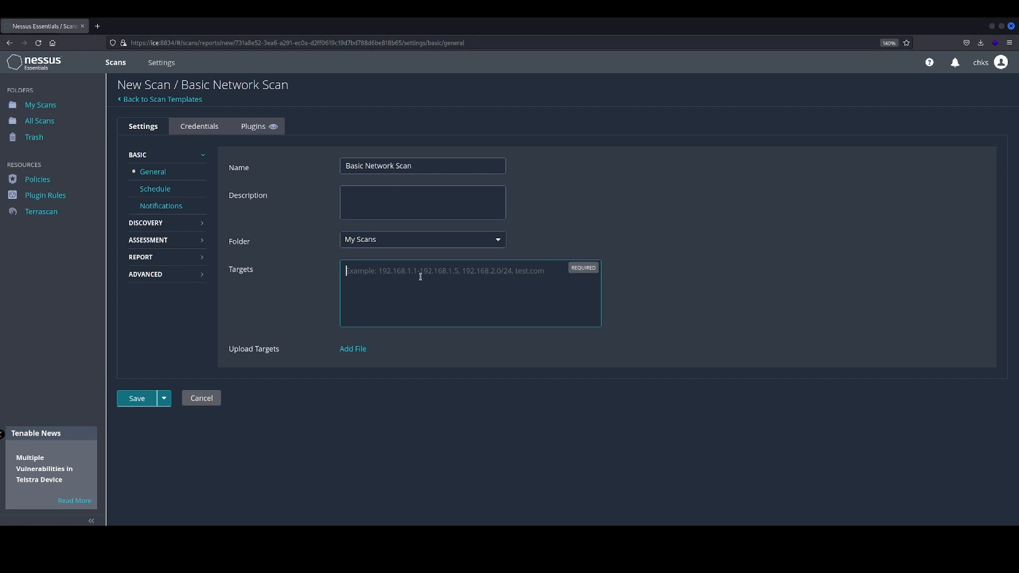
type("10.10.238.52")
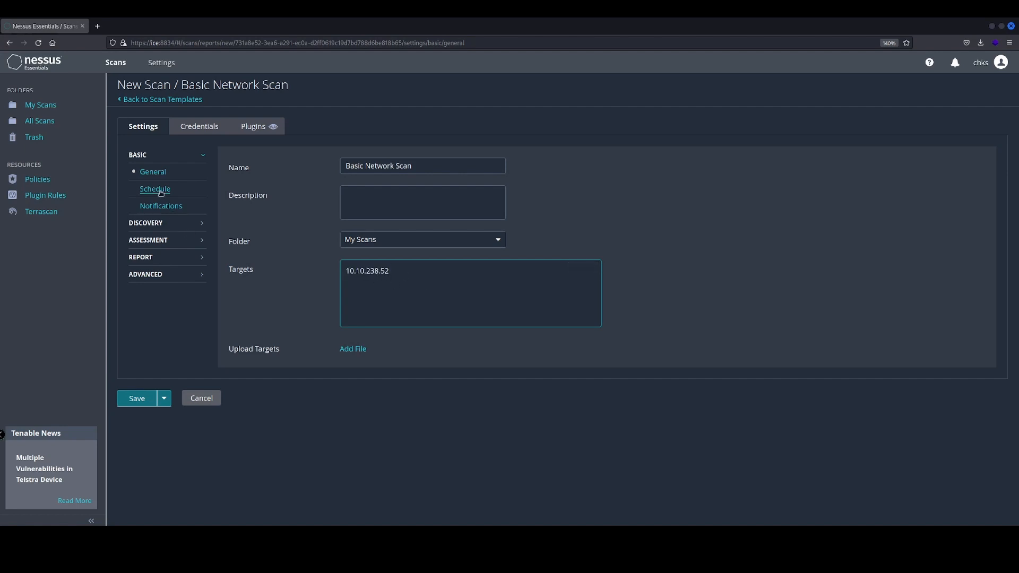
Try enabling a Once schedule for the scan, then leave scheduling disabled.
left_click(155, 189)
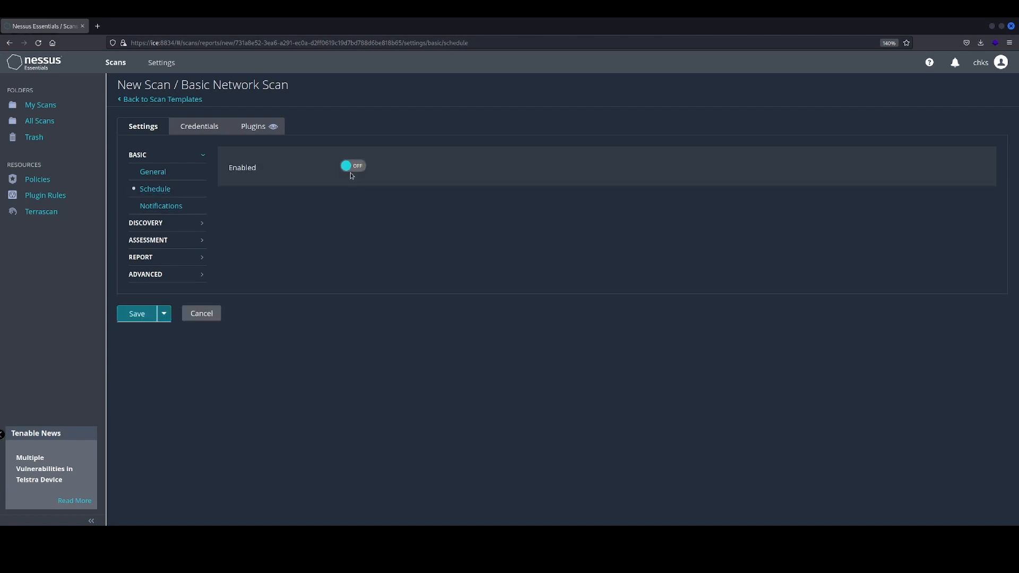
left_click(352, 165)
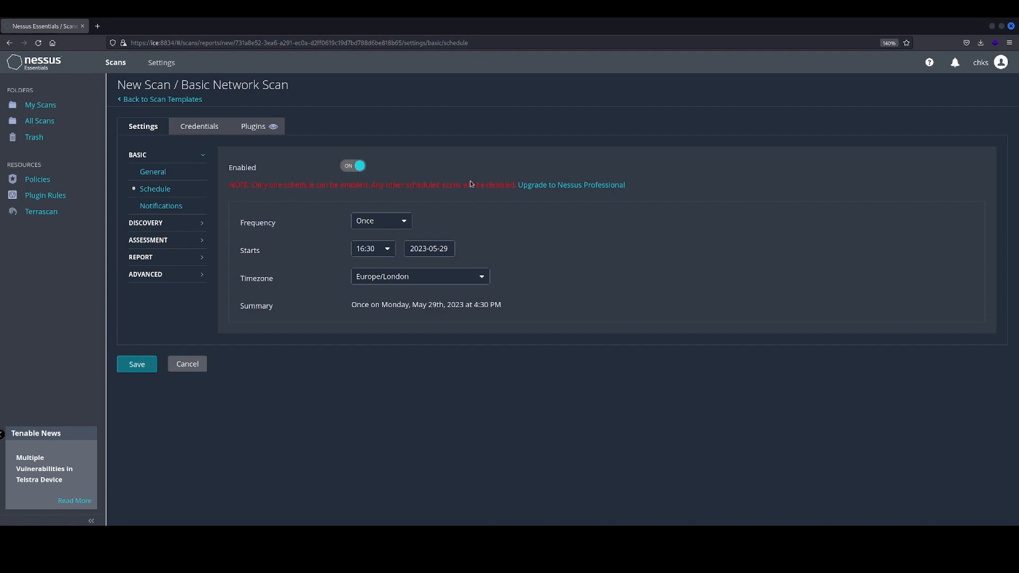
left_click(381, 221)
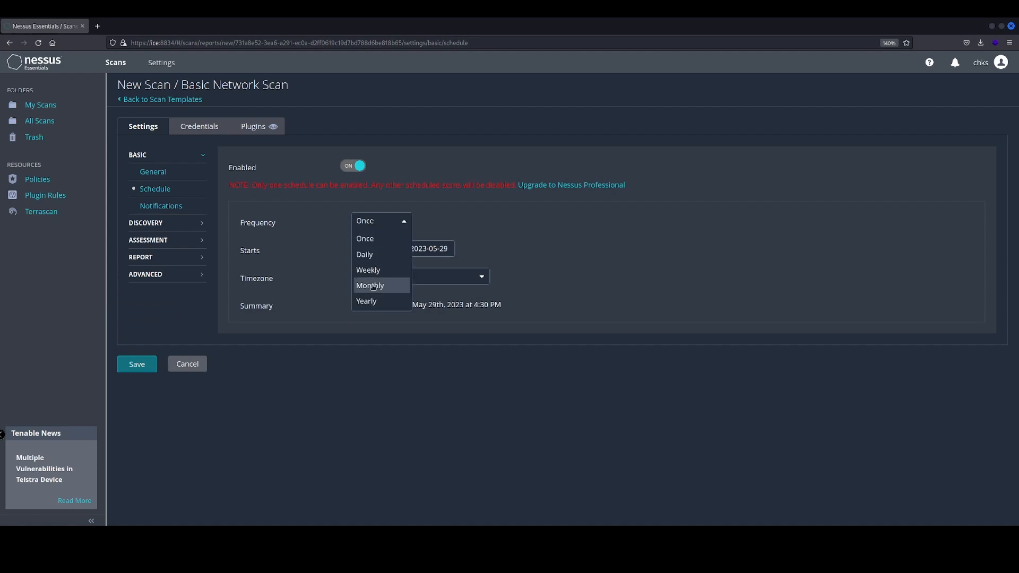
left_click(364, 221)
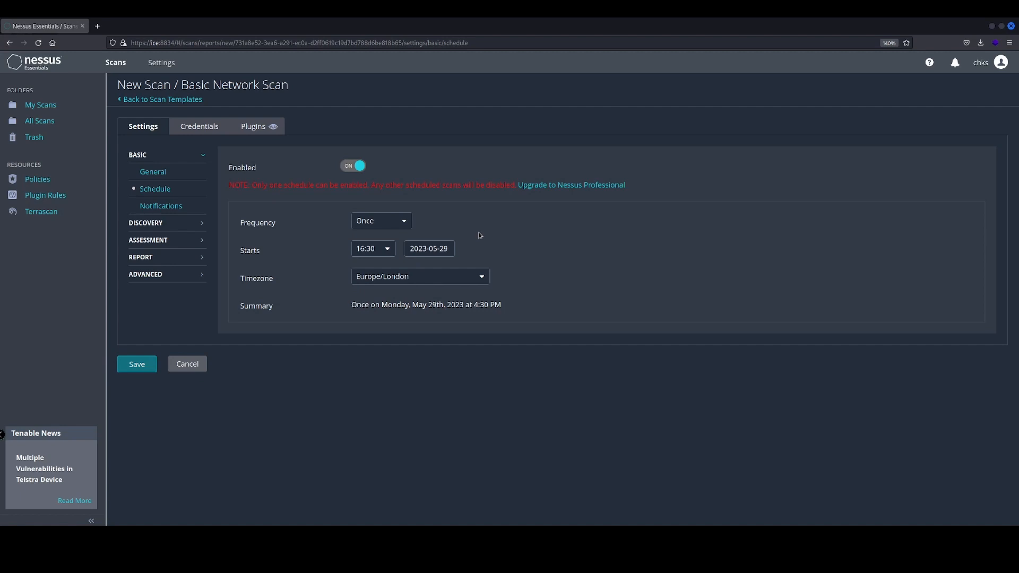
left_click(353, 166)
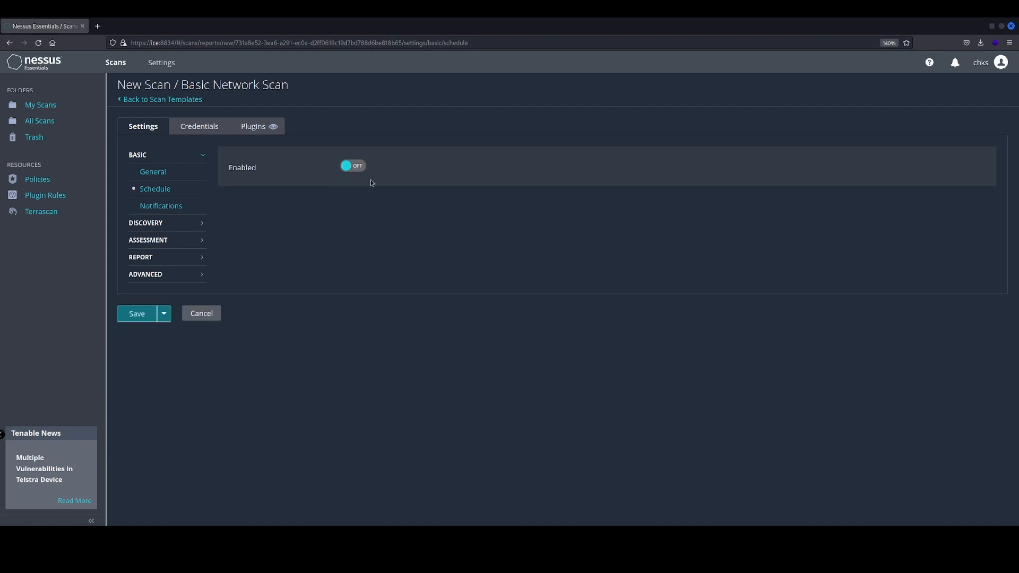
Bring up the Notifications settings with the Email Recipient(s) field ready for entry.
left_click(160, 206)
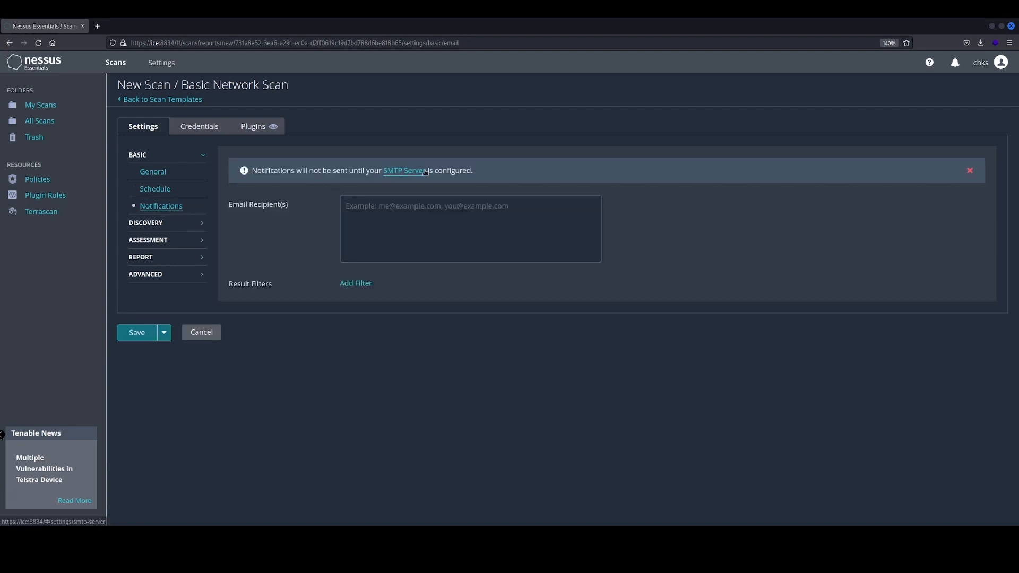
left_click(469, 227)
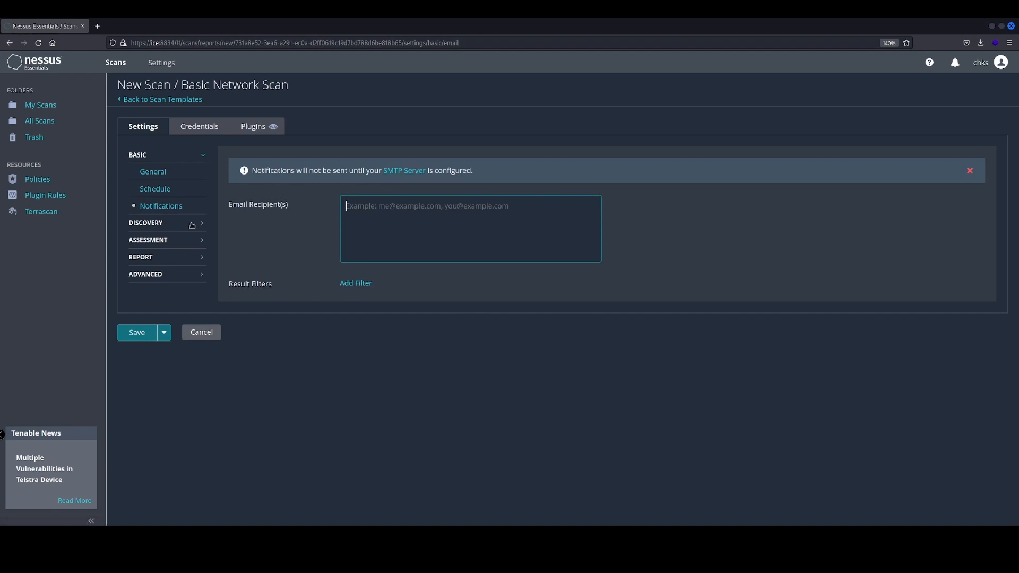
Try all-ports and common-ports discovery presets, settle on Custom, and move to Assessment.
left_click(145, 223)
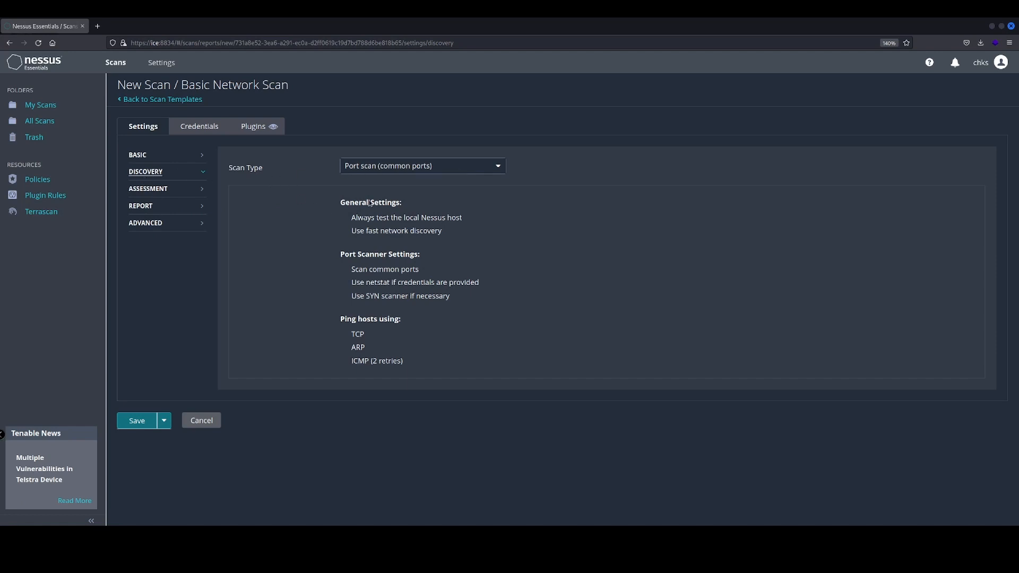
mouse_move(447, 169)
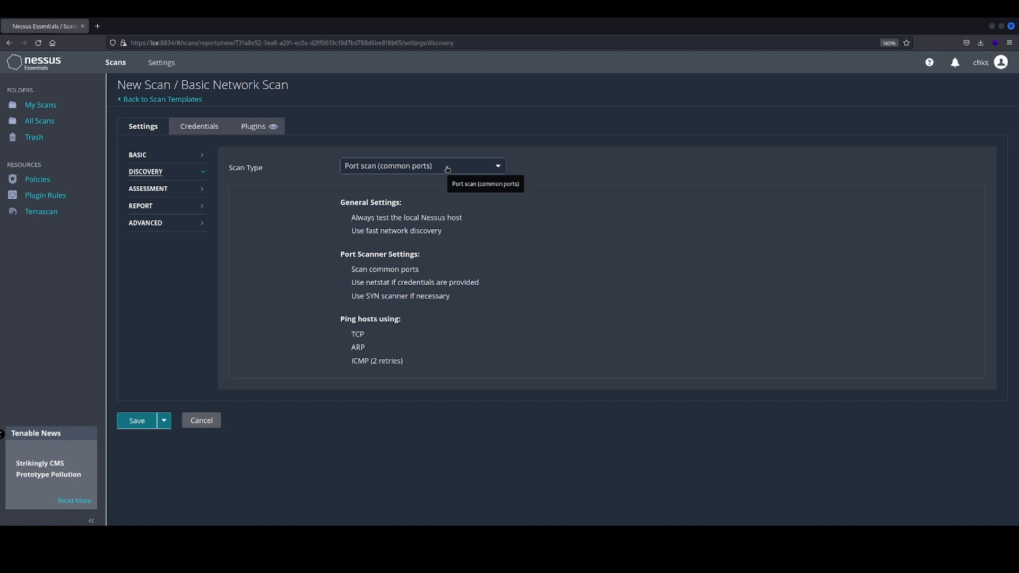
left_click(421, 166)
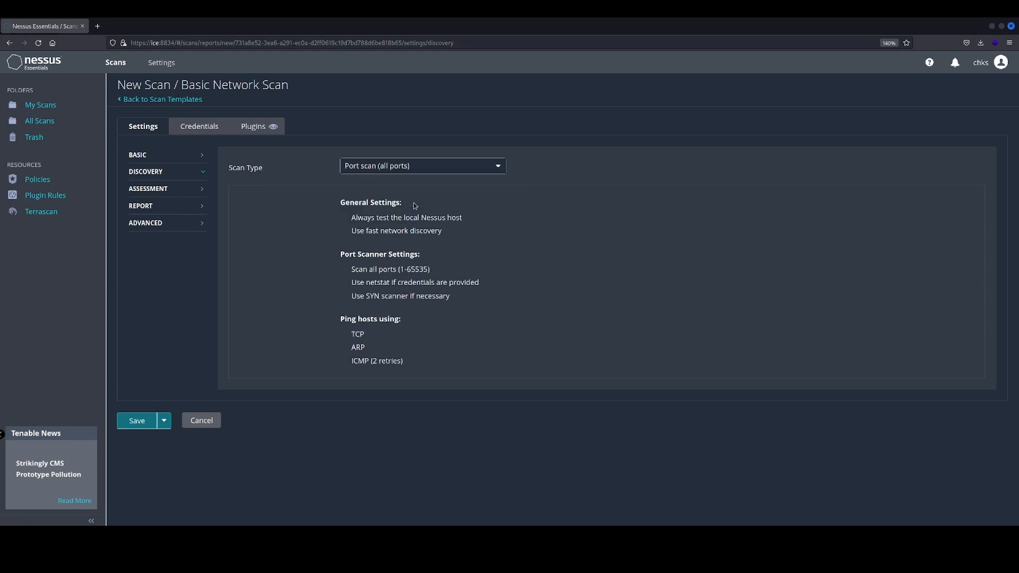
mouse_move(346, 268)
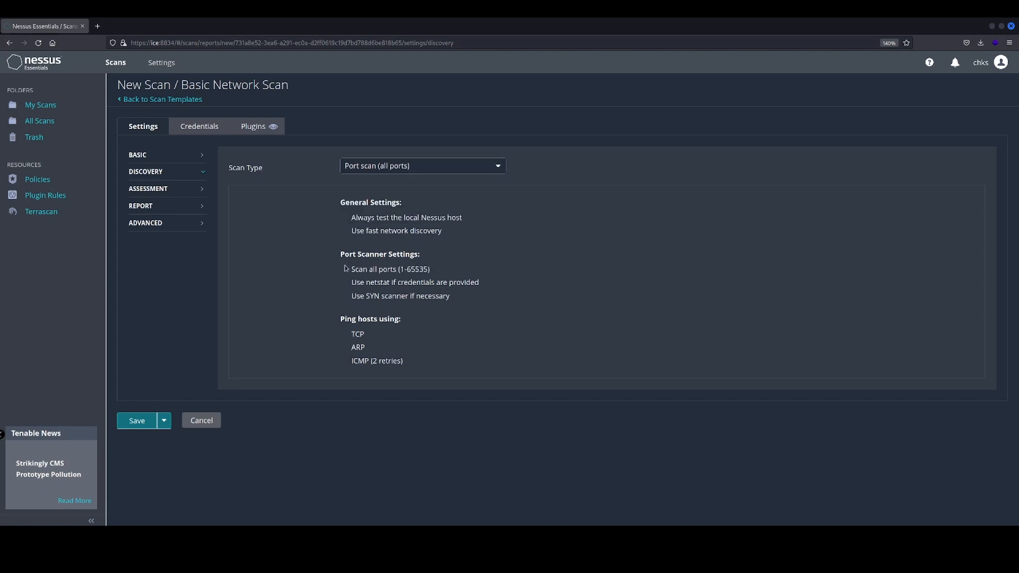
left_click(421, 166)
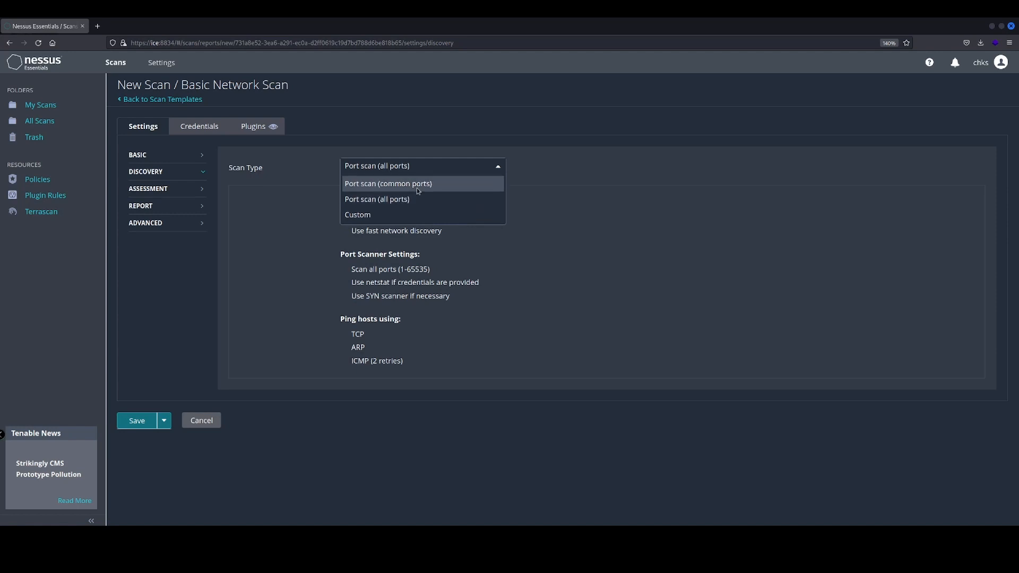
left_click(387, 183)
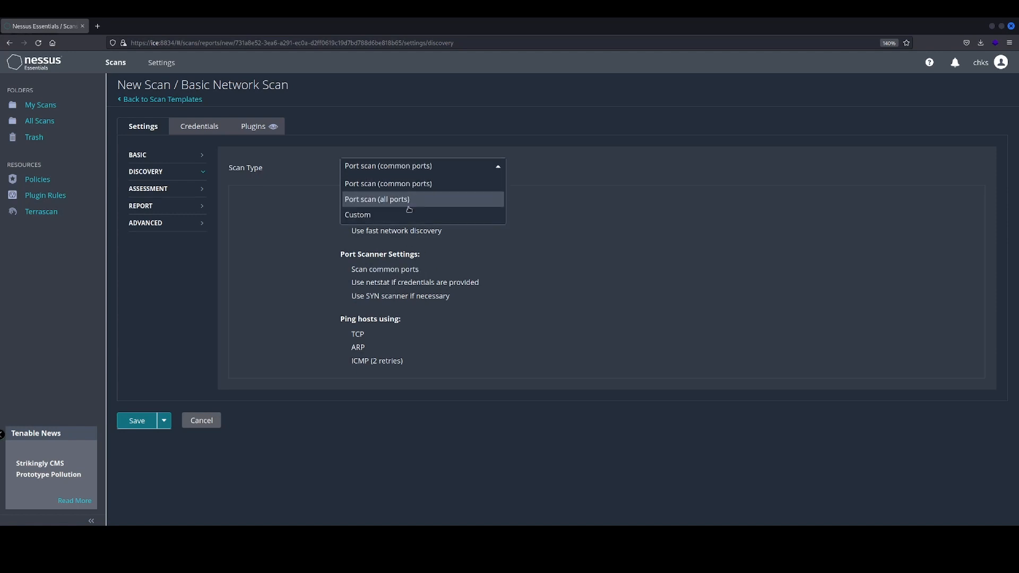
left_click(358, 214)
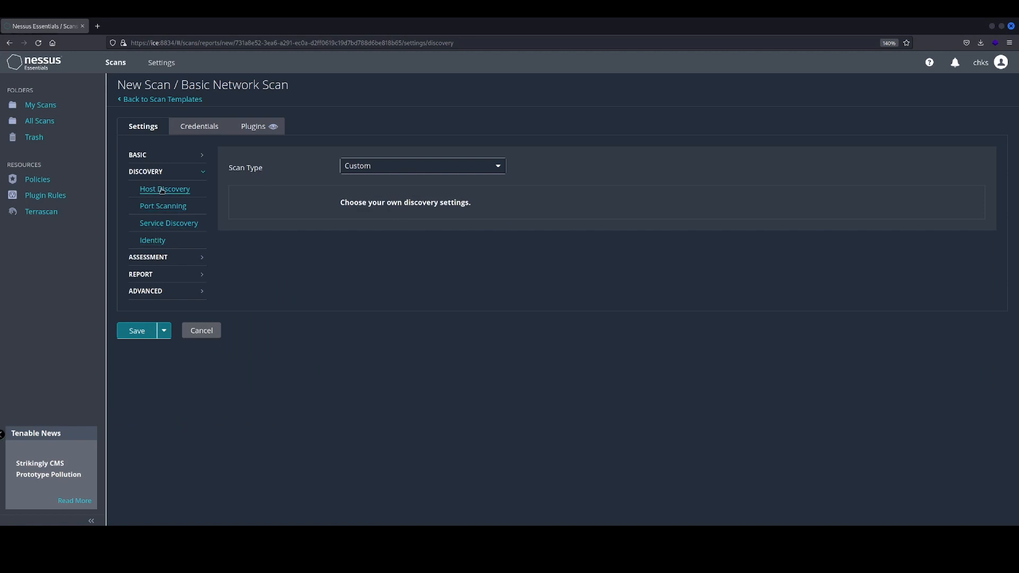
left_click(421, 165)
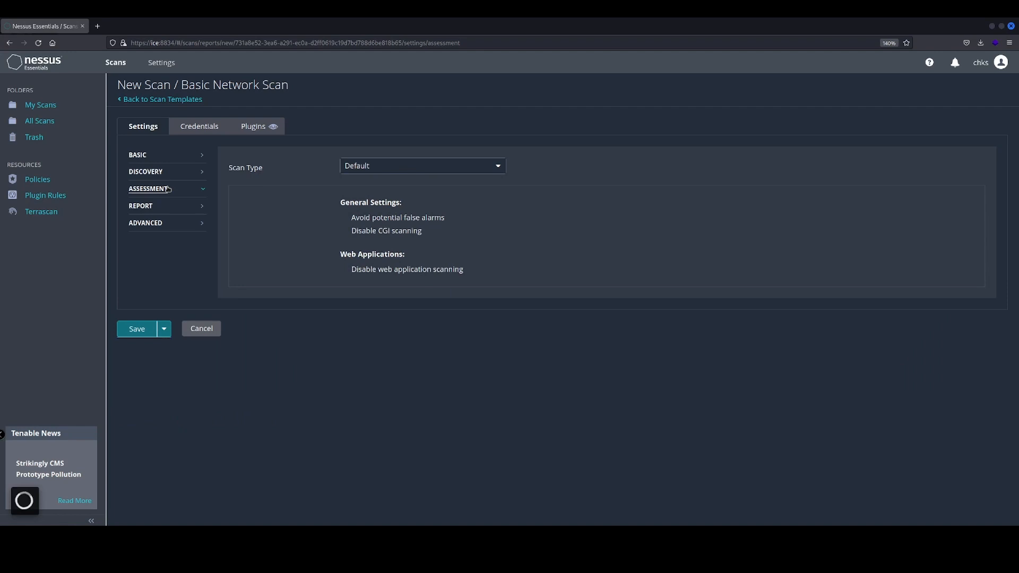
mouse_move(385, 168)
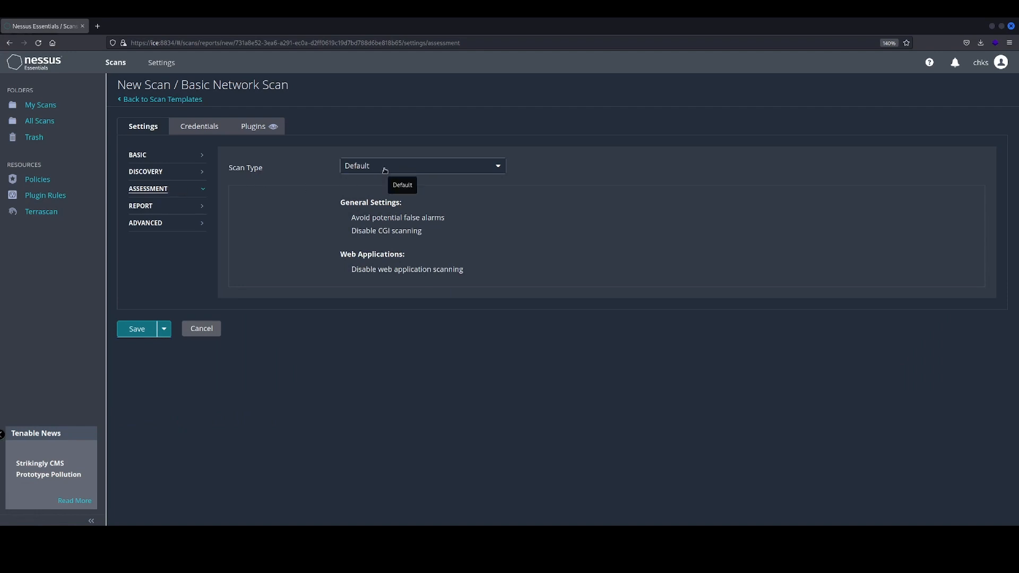
mouse_move(349, 231)
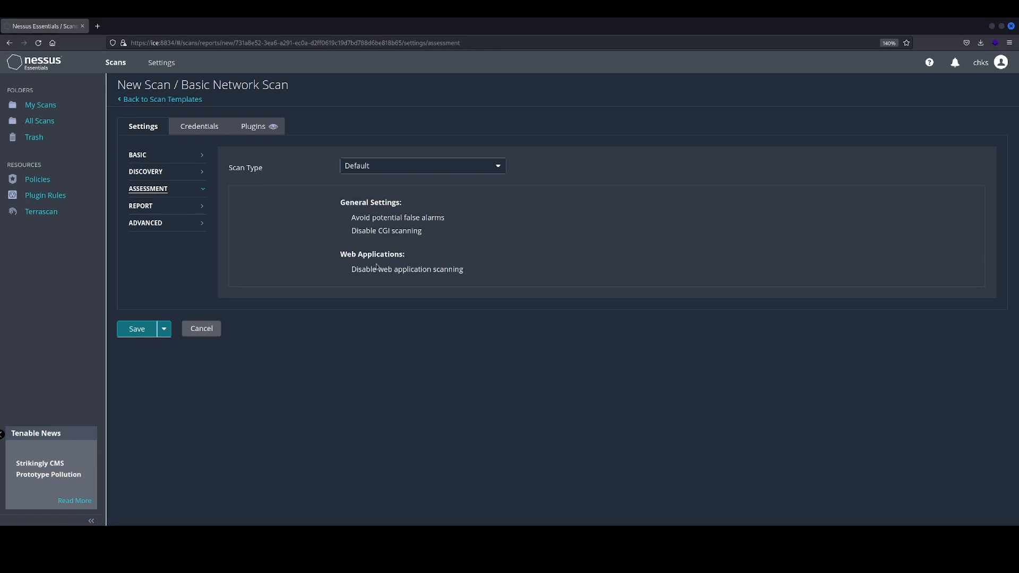
Cycle assessment types to Scan for all web vulnerabilities (quick), then show the Report settings.
left_click(421, 165)
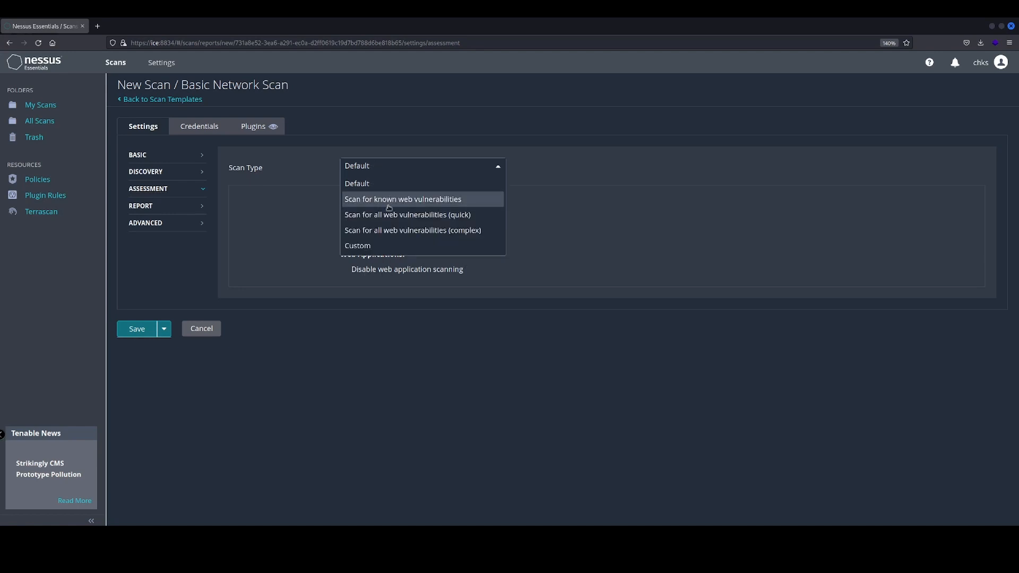
mouse_move(460, 209)
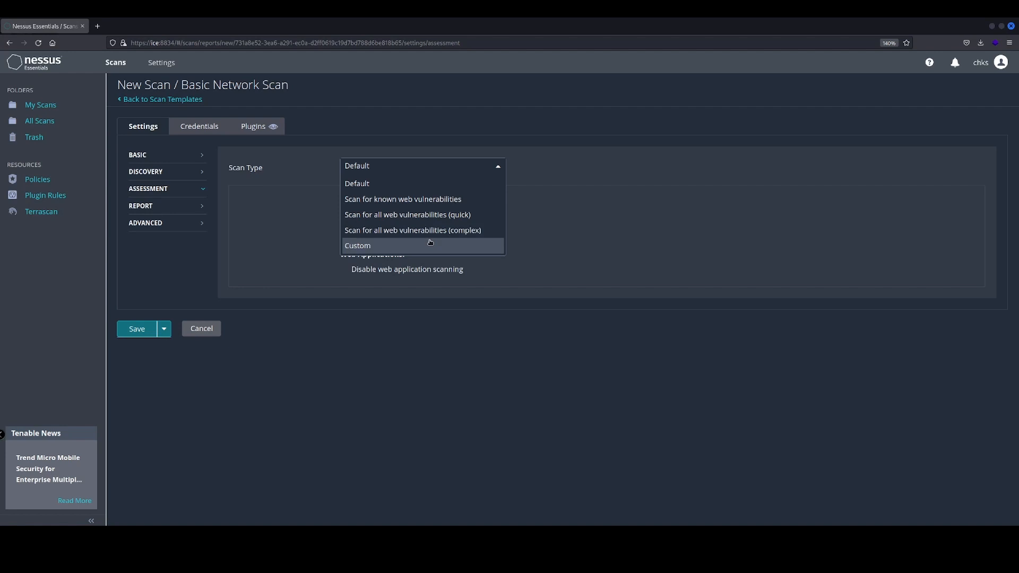
left_click(402, 199)
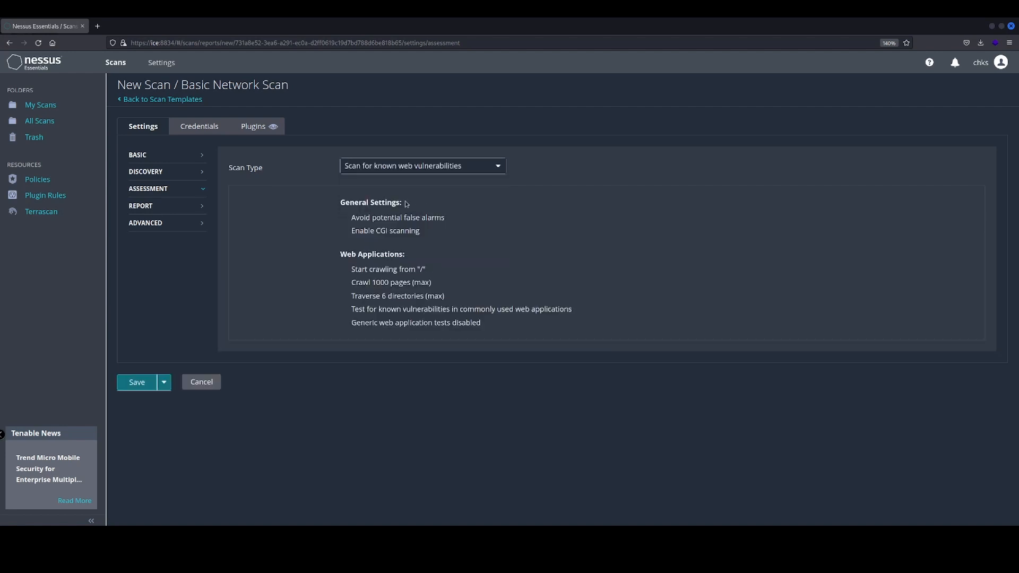
mouse_move(407, 299)
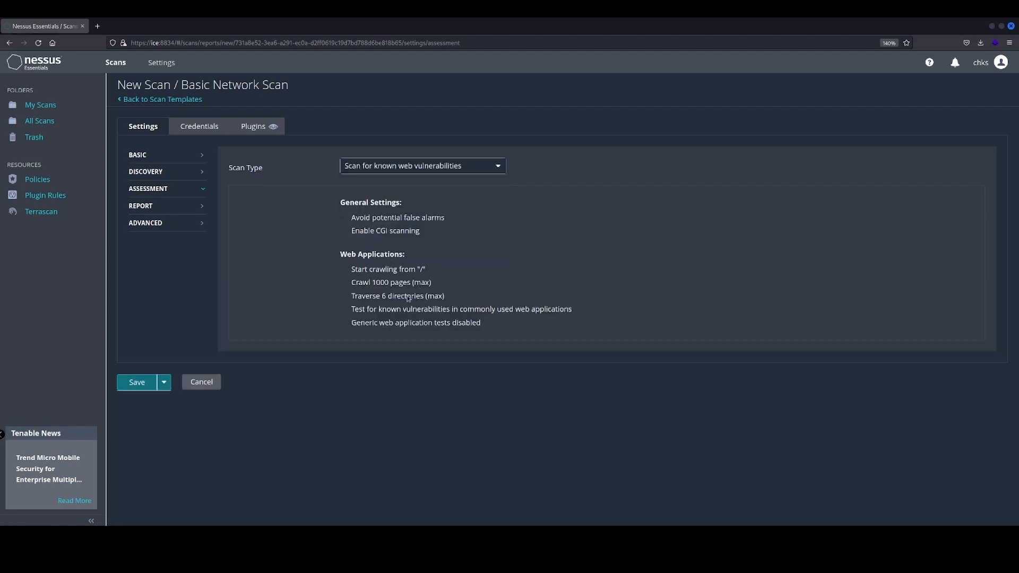
left_click(421, 165)
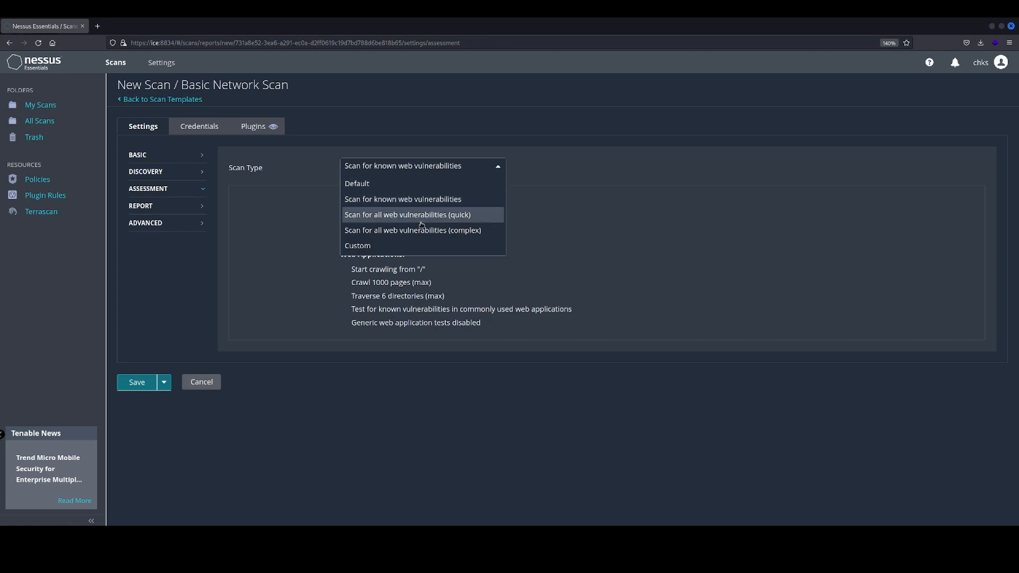
left_click(407, 214)
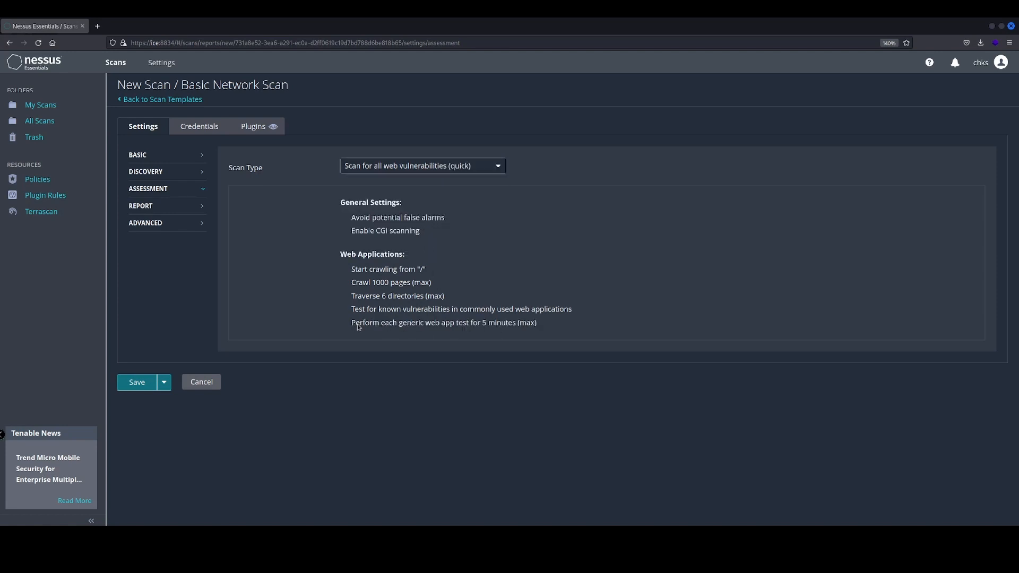
left_click(421, 165)
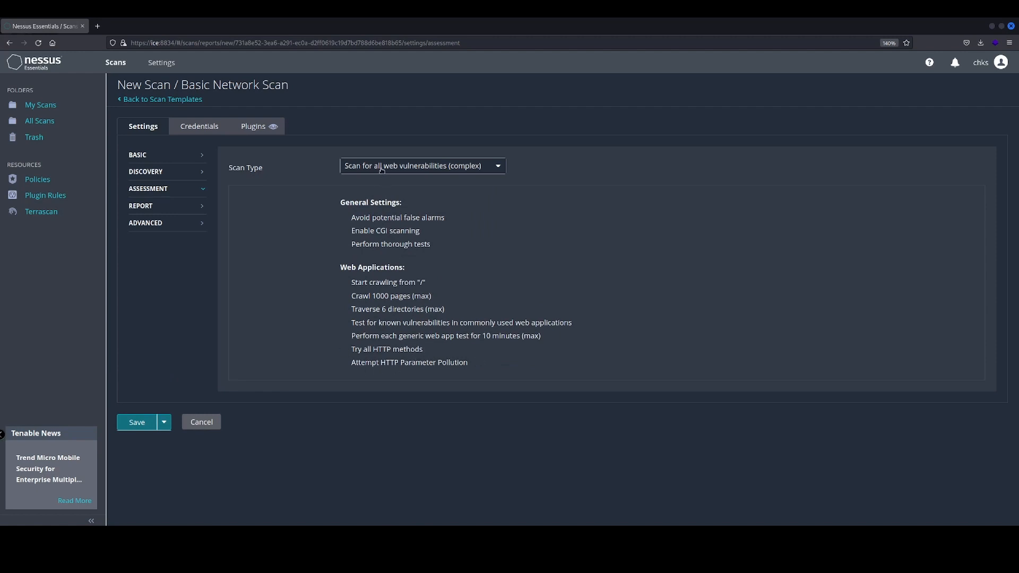
left_click(421, 166)
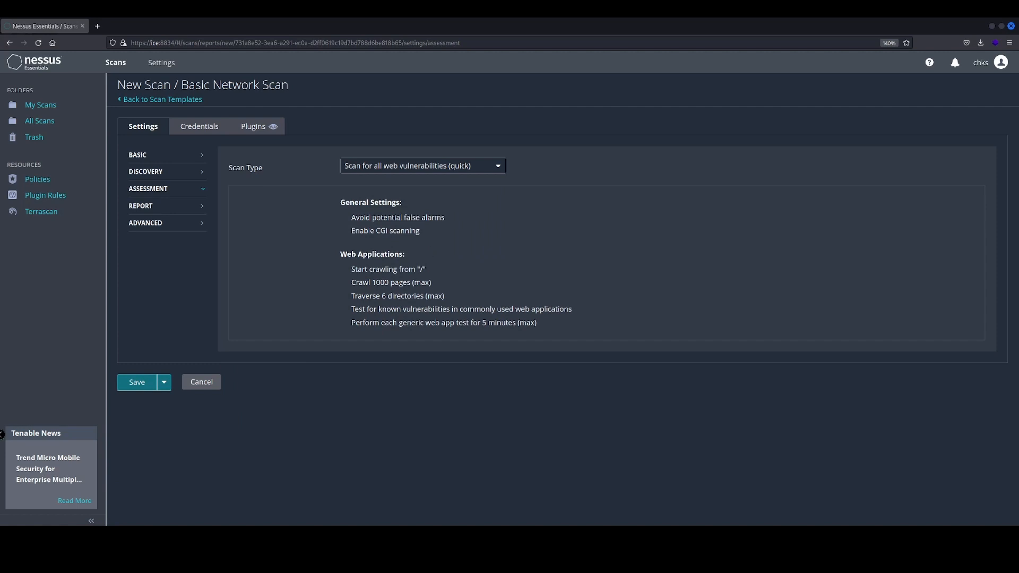
left_click(140, 206)
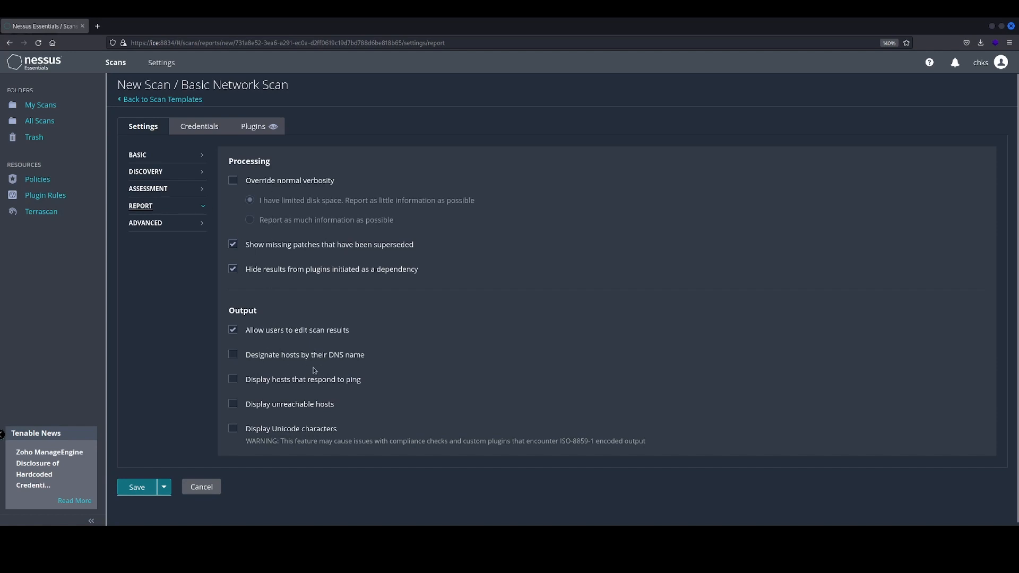
Try the Scan low bandwidth links advanced preset, revert to Default, and return to Discovery.
left_click(145, 223)
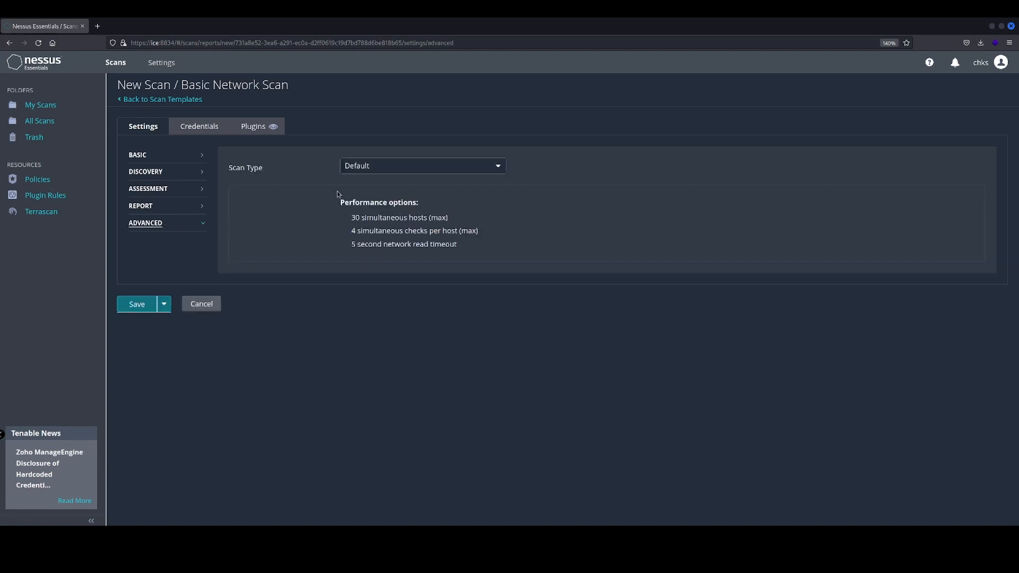
left_click(421, 166)
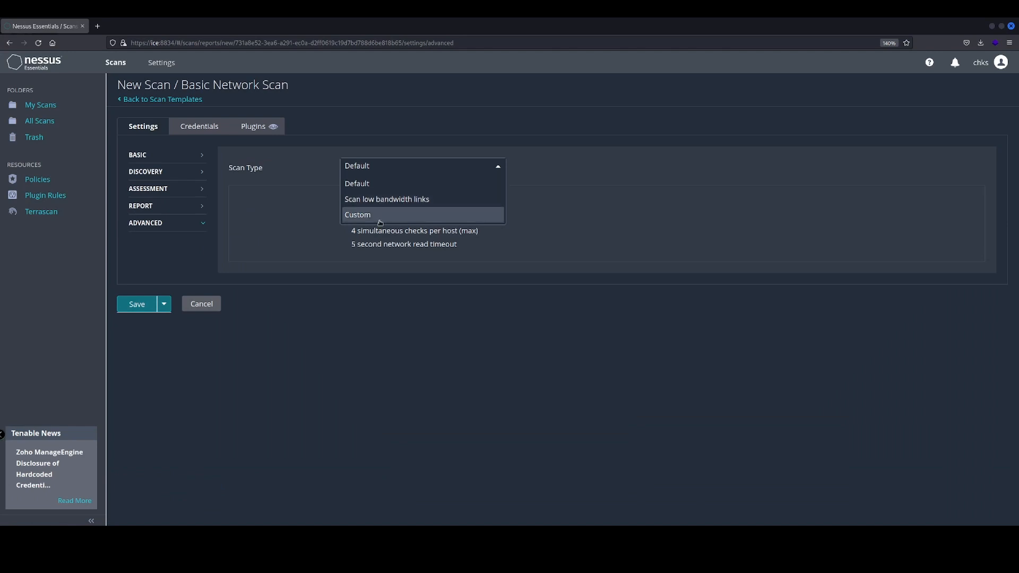
left_click(387, 199)
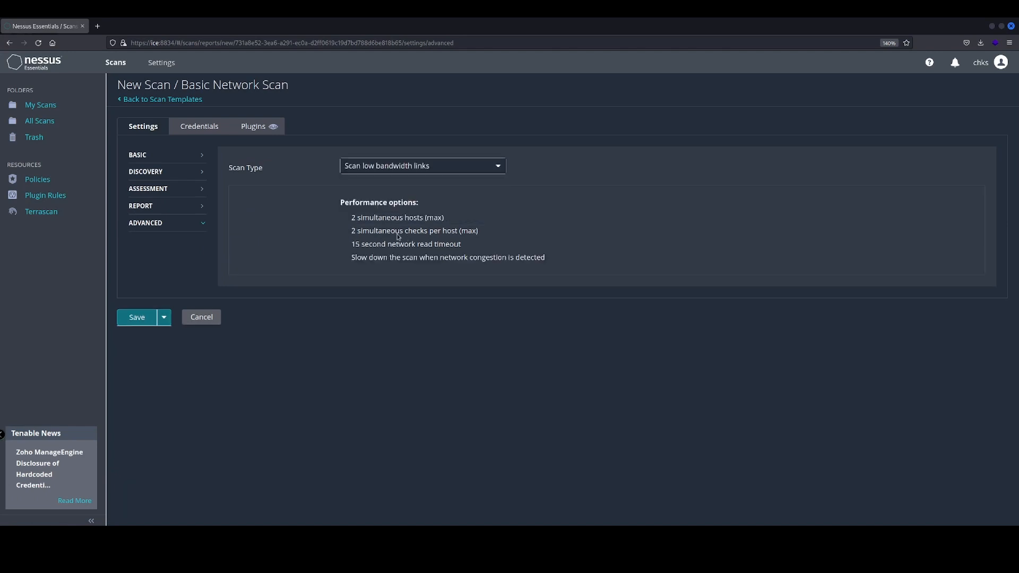
left_click(421, 165)
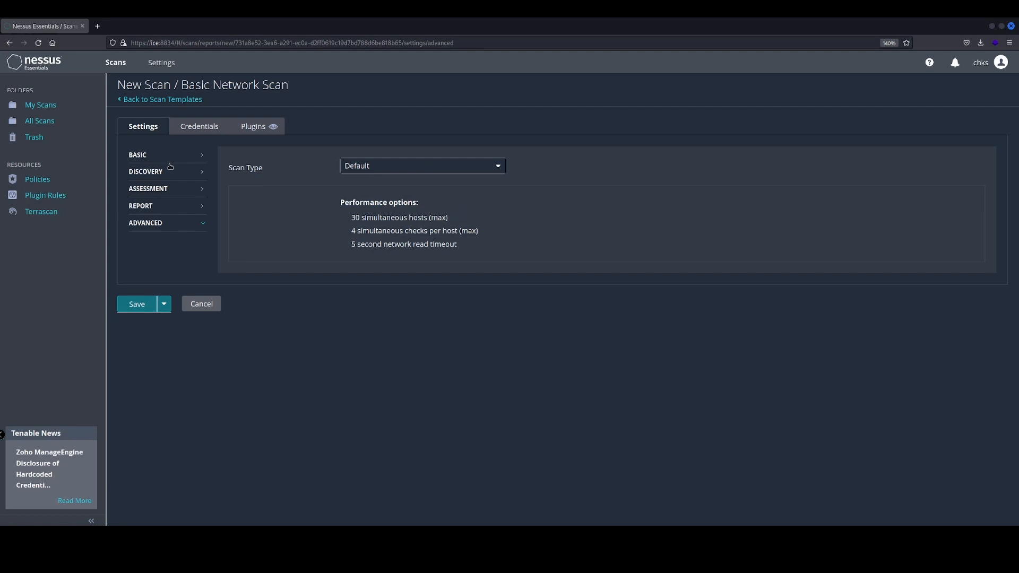
left_click(137, 155)
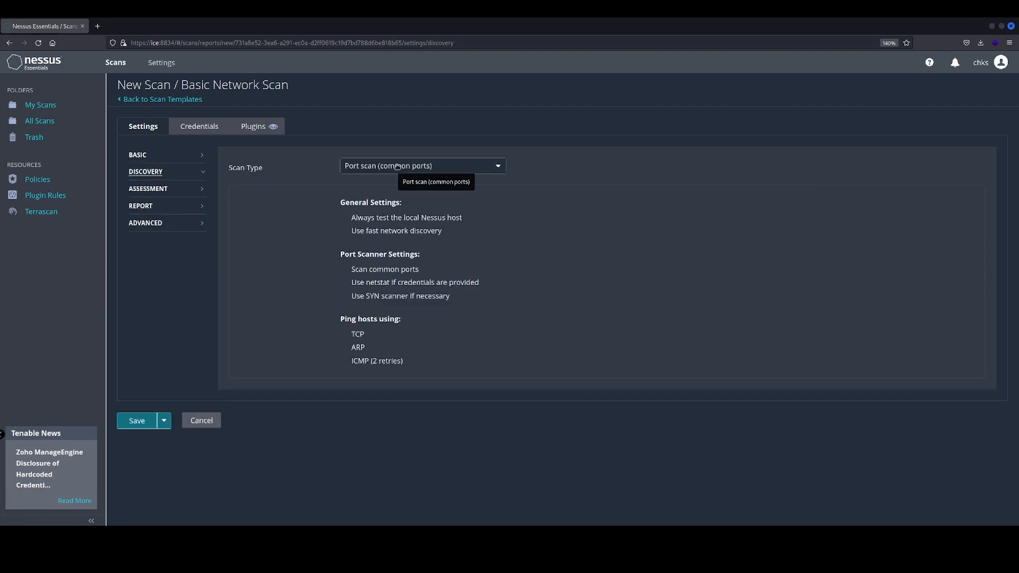
Set discovery to Port scan (all ports) and assessment scan type to Default.
left_click(422, 165)
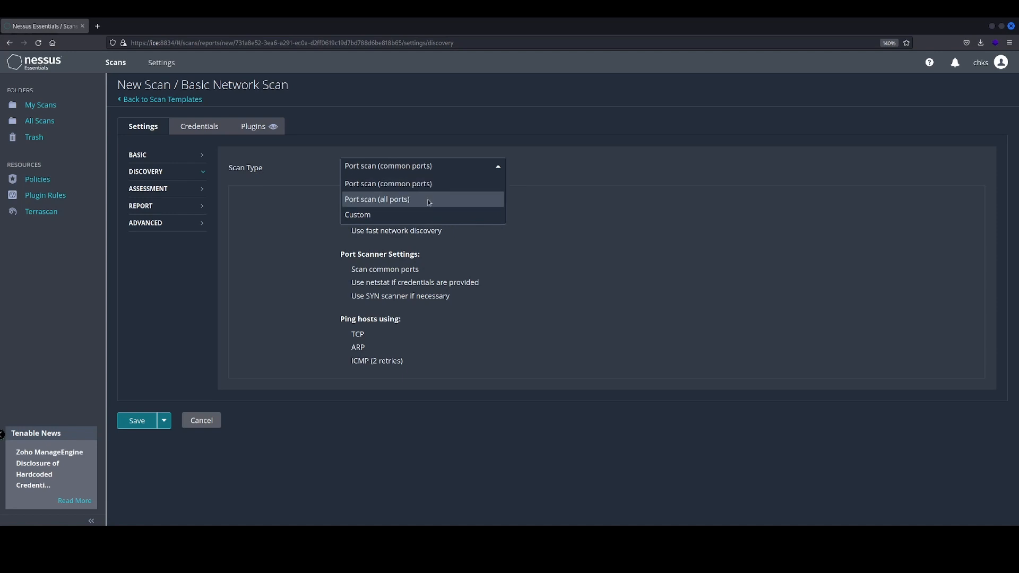
left_click(376, 198)
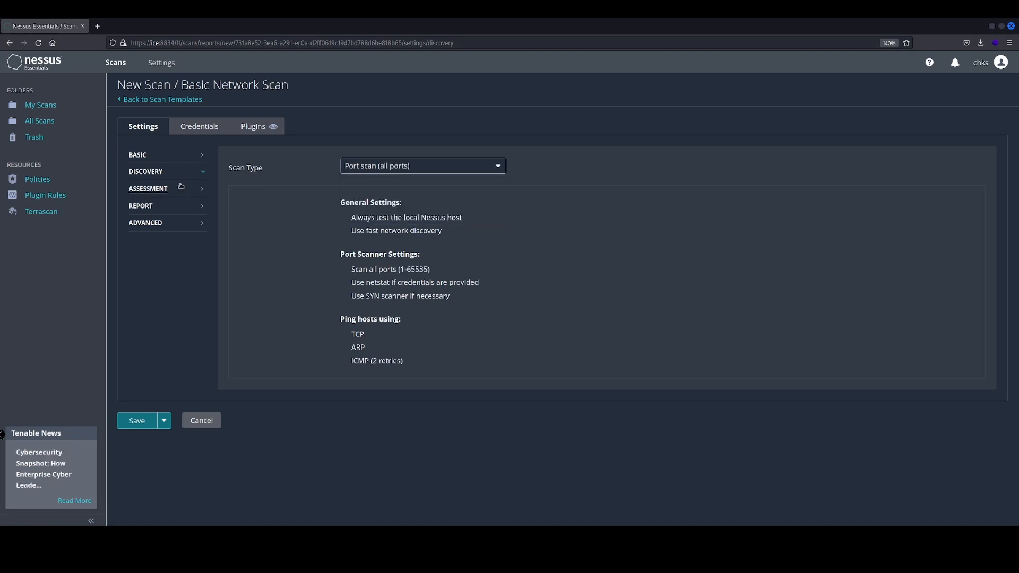
left_click(148, 189)
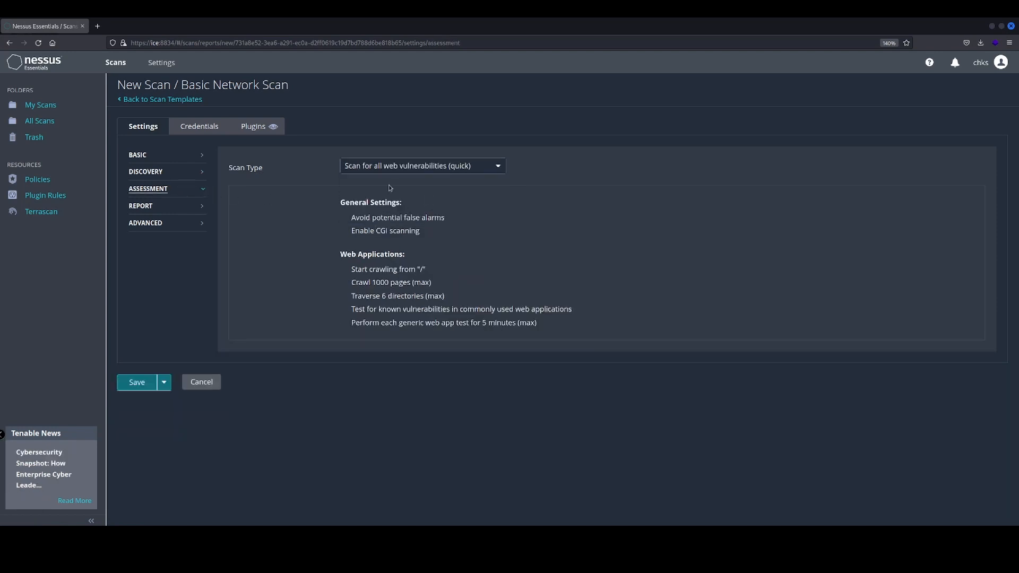
left_click(421, 166)
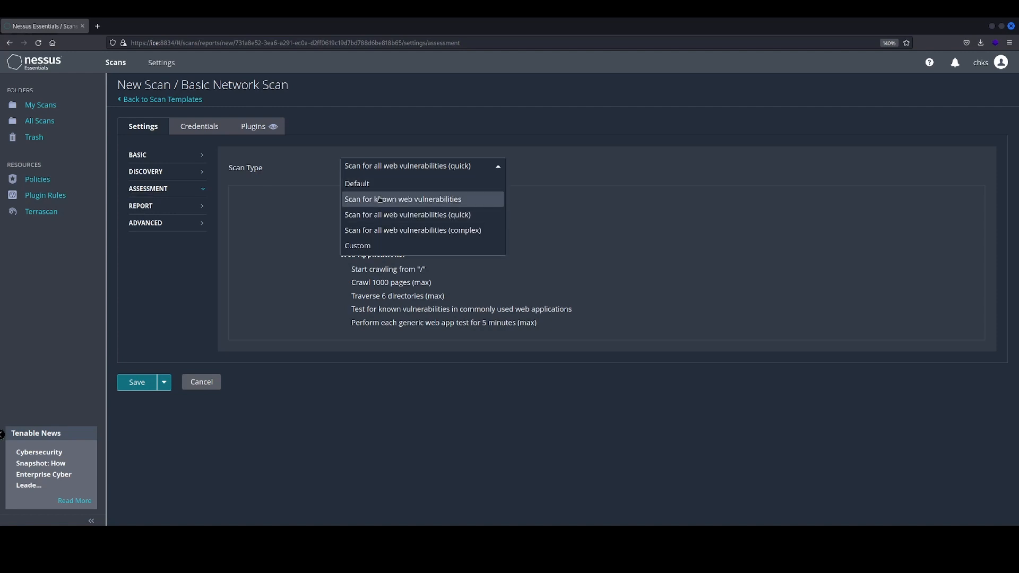
mouse_move(407, 214)
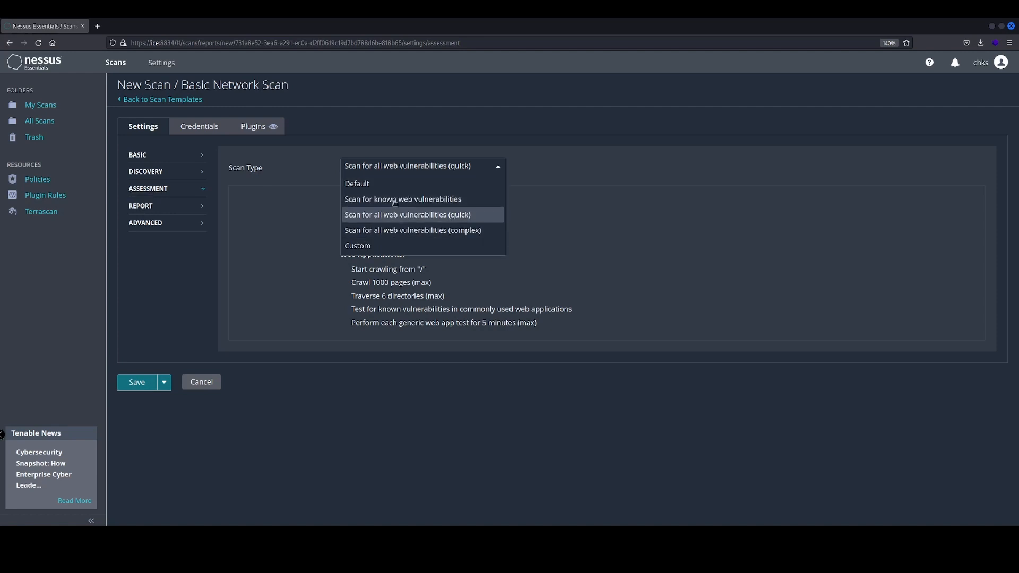
left_click(357, 184)
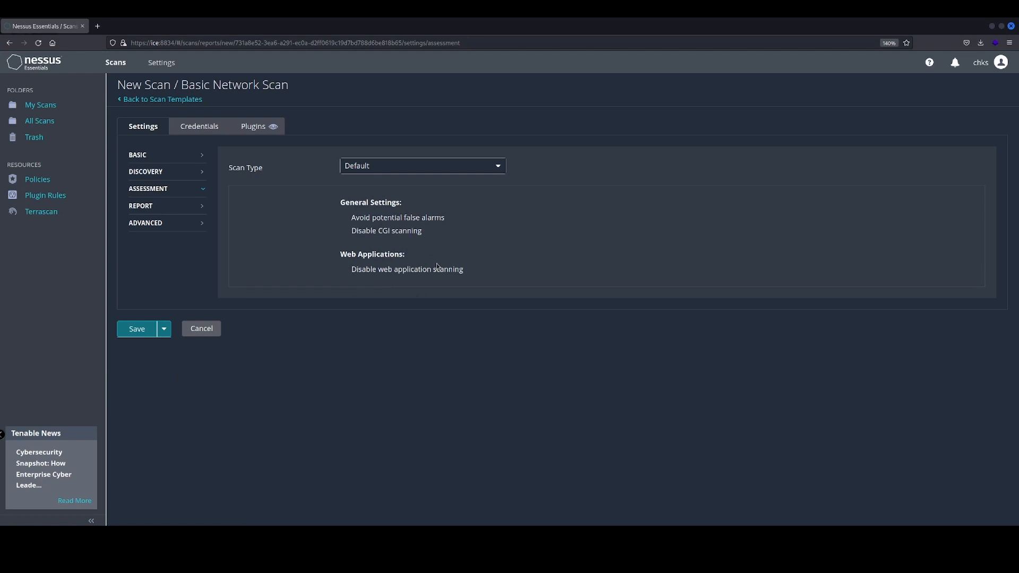
Set advanced performance to Scan low bandwidth links and save the scan to My Scans.
left_click(140, 206)
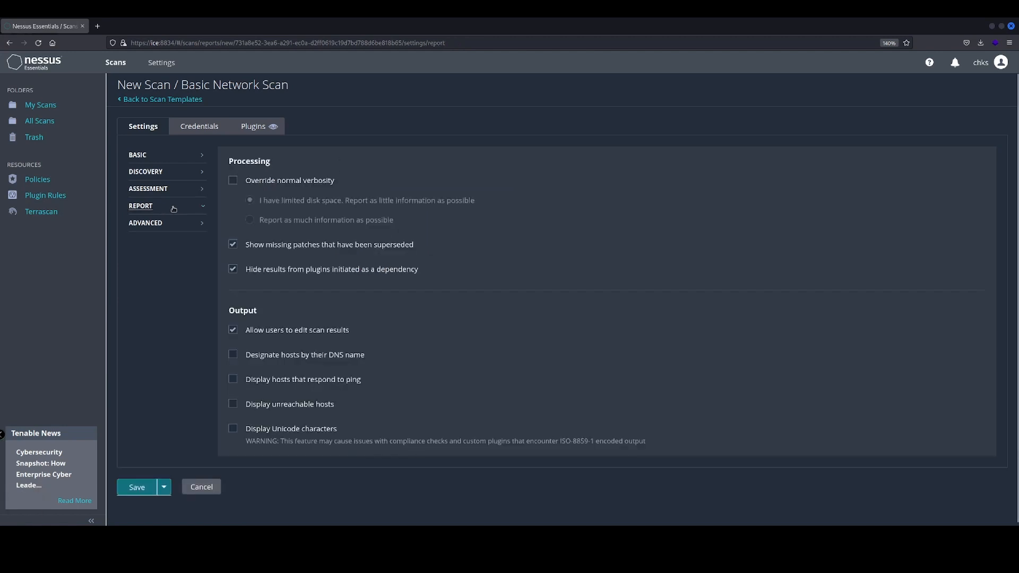
left_click(145, 223)
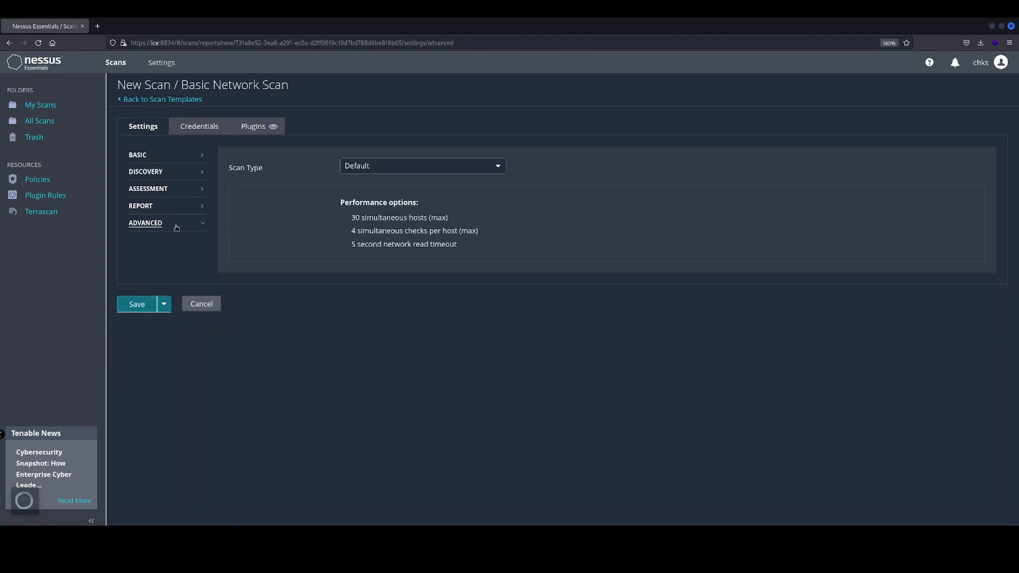
left_click(422, 166)
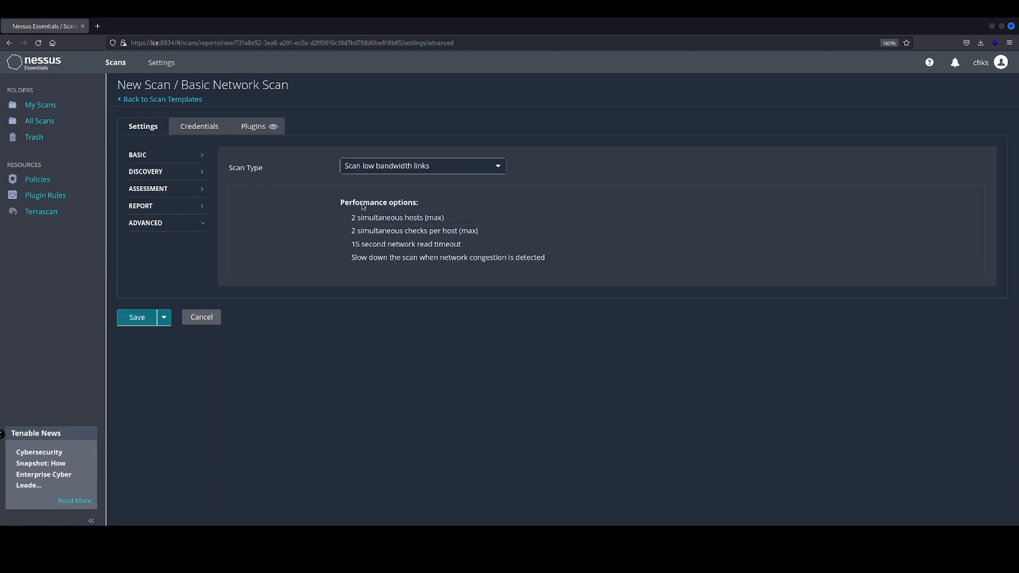
mouse_move(379, 262)
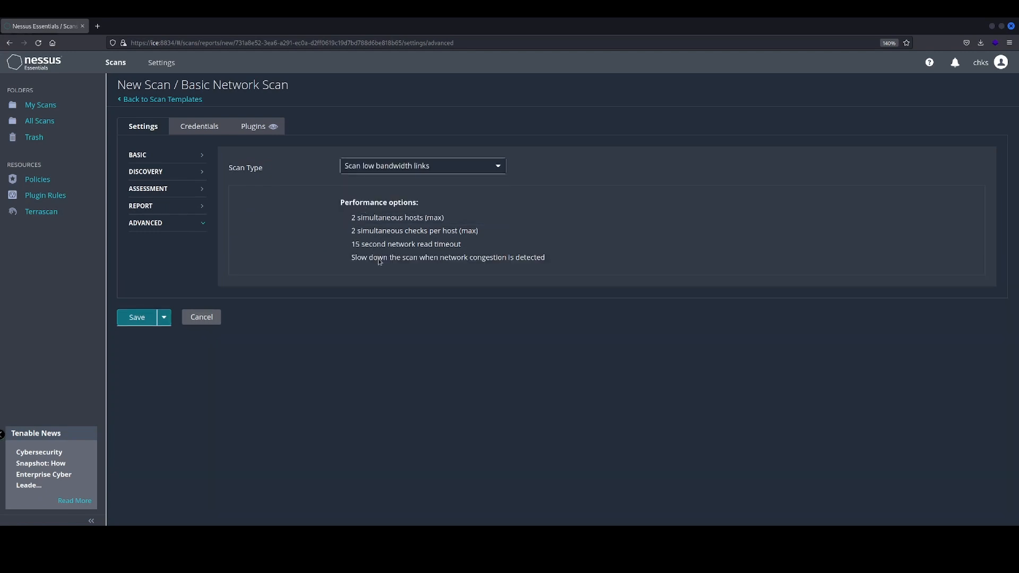
left_click(137, 317)
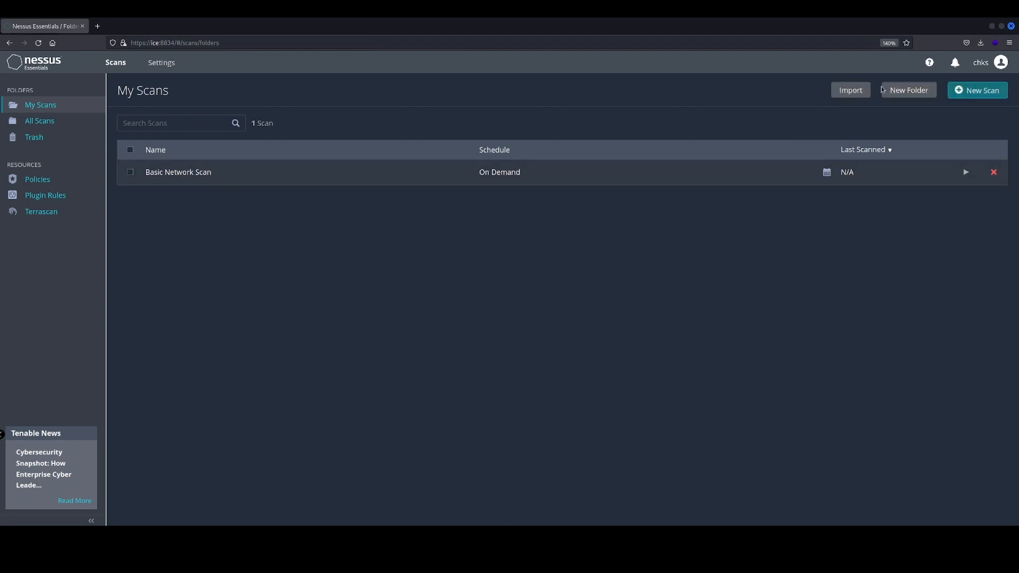
Launch the Basic Network Scan and follow its Vulnerabilities and History until Completed.
left_click(179, 172)
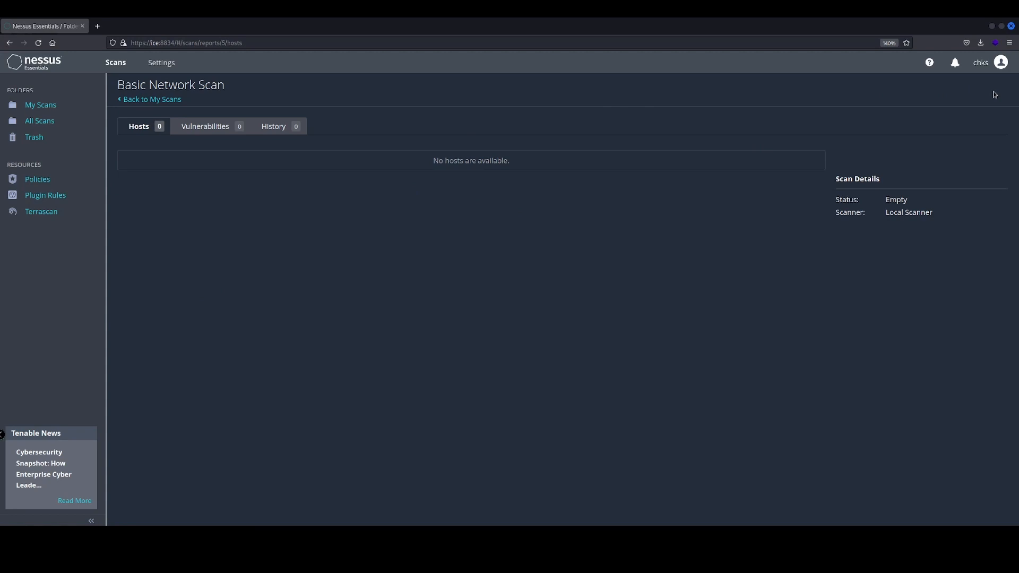
left_click(273, 126)
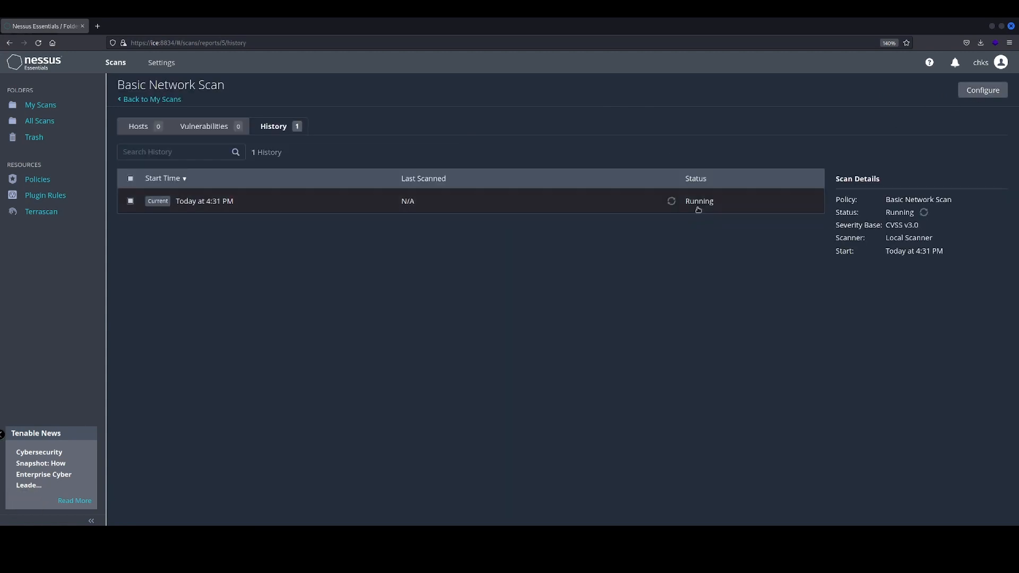
left_click(205, 127)
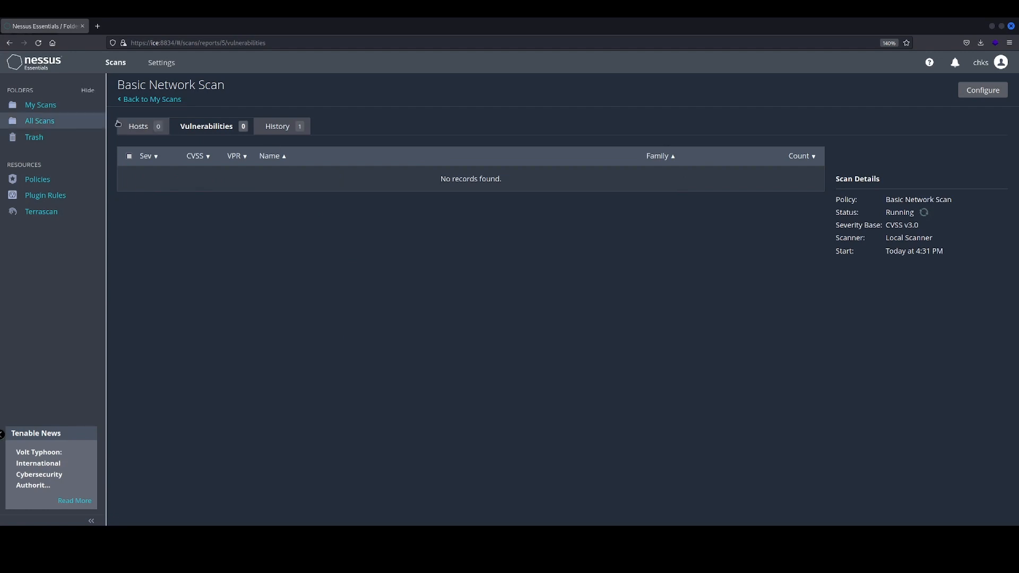
left_click(276, 126)
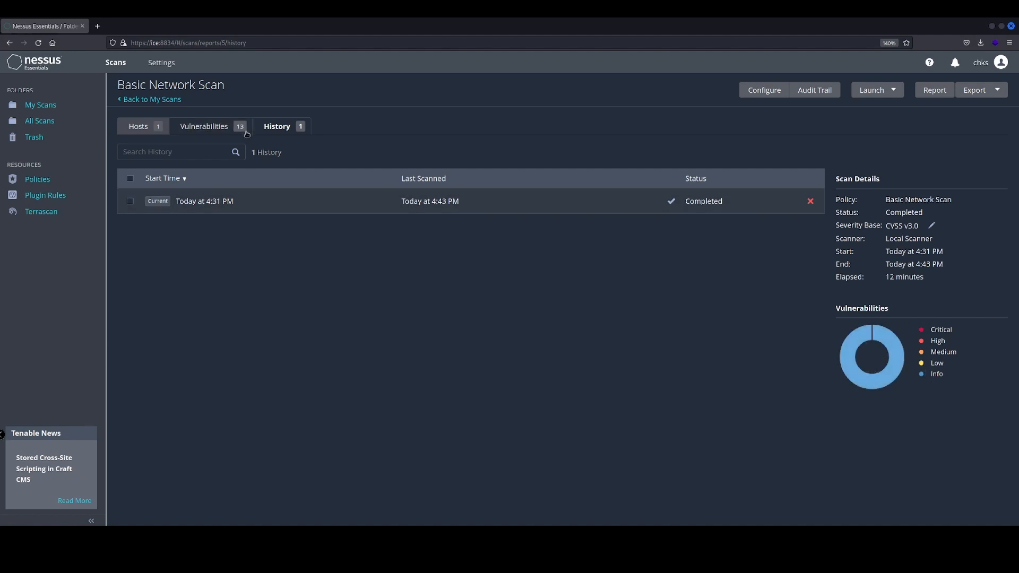
Review the HTTP (Multiple Issues) group, including the HTTP Information finding's full response output.
left_click(203, 126)
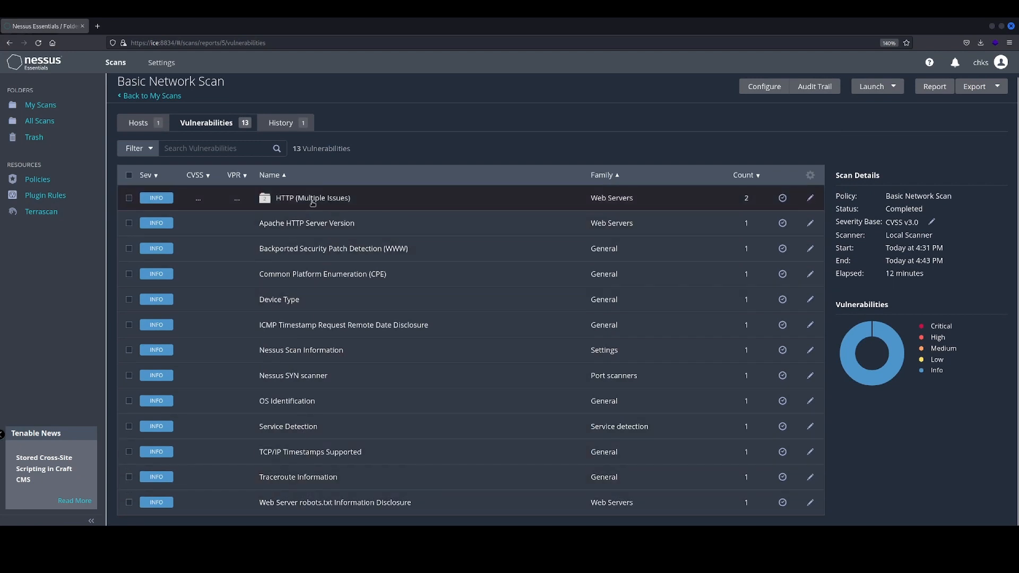
left_click(312, 198)
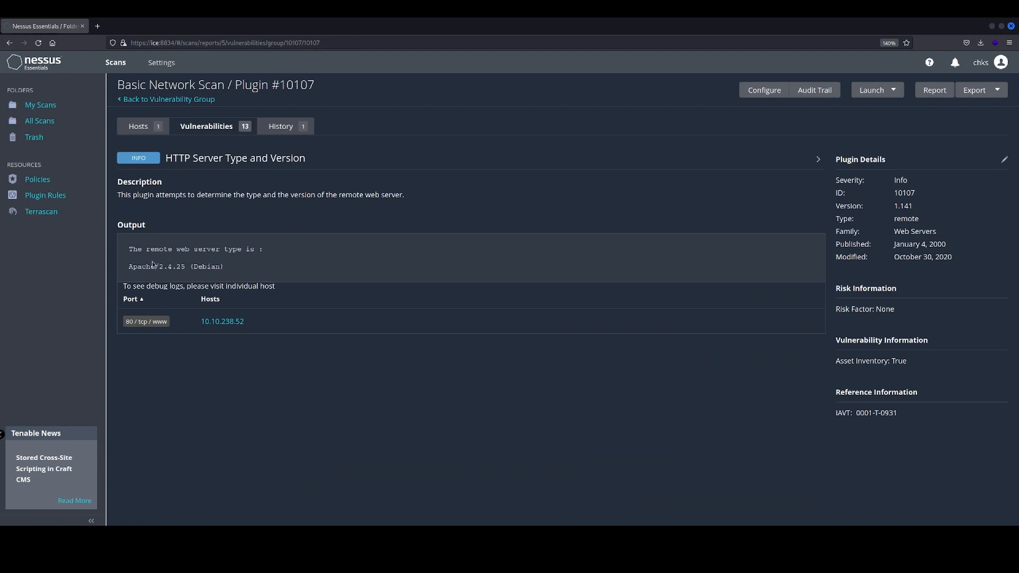
double_click(156, 267)
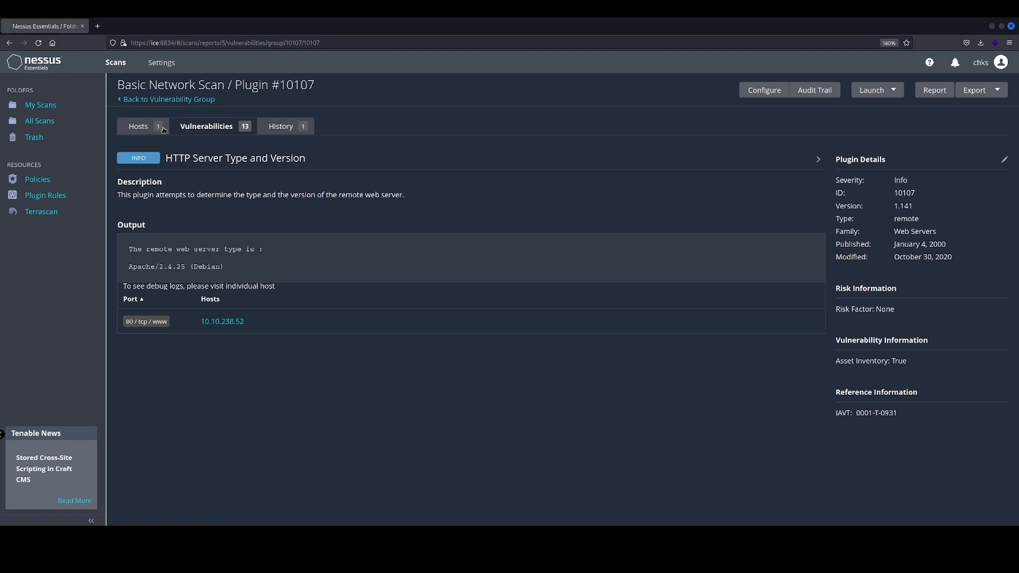
left_click(169, 99)
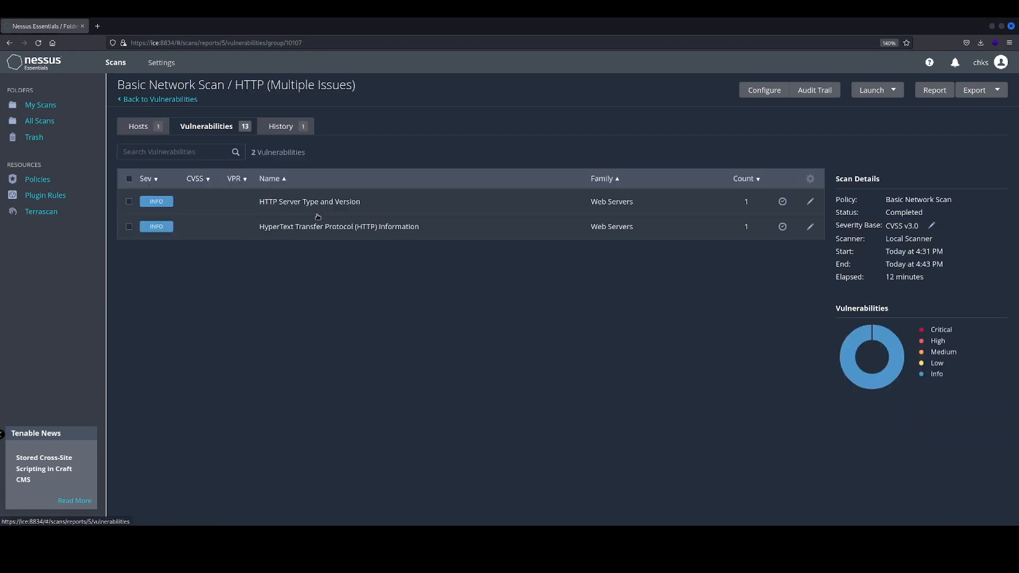
left_click(339, 226)
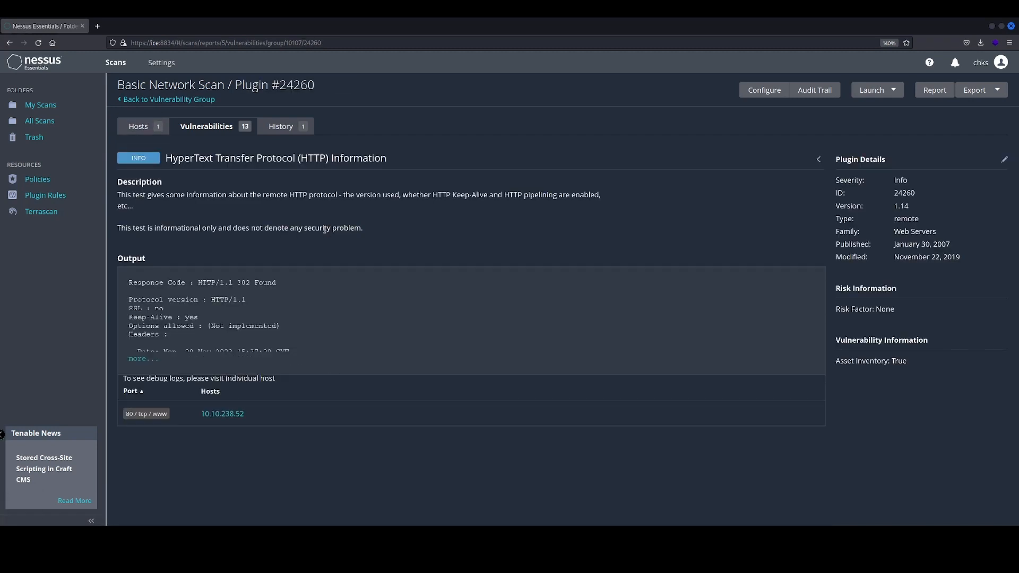
left_click(142, 357)
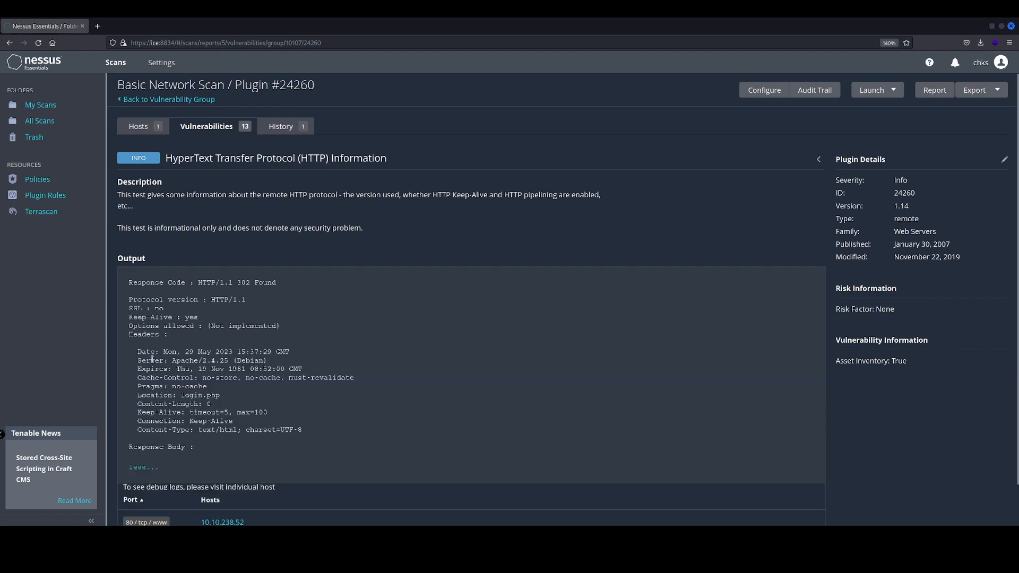
mouse_move(215, 236)
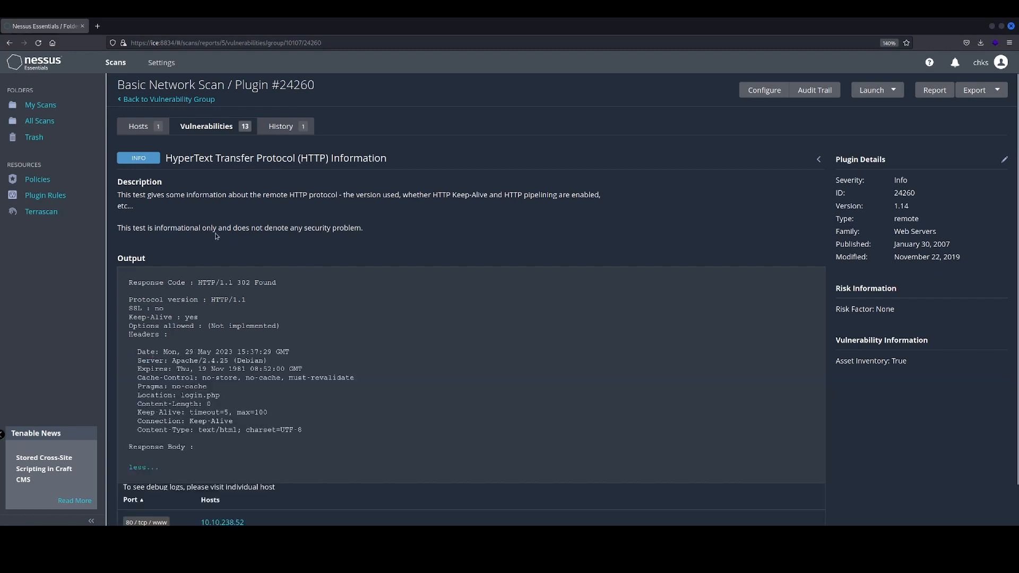
left_click(168, 99)
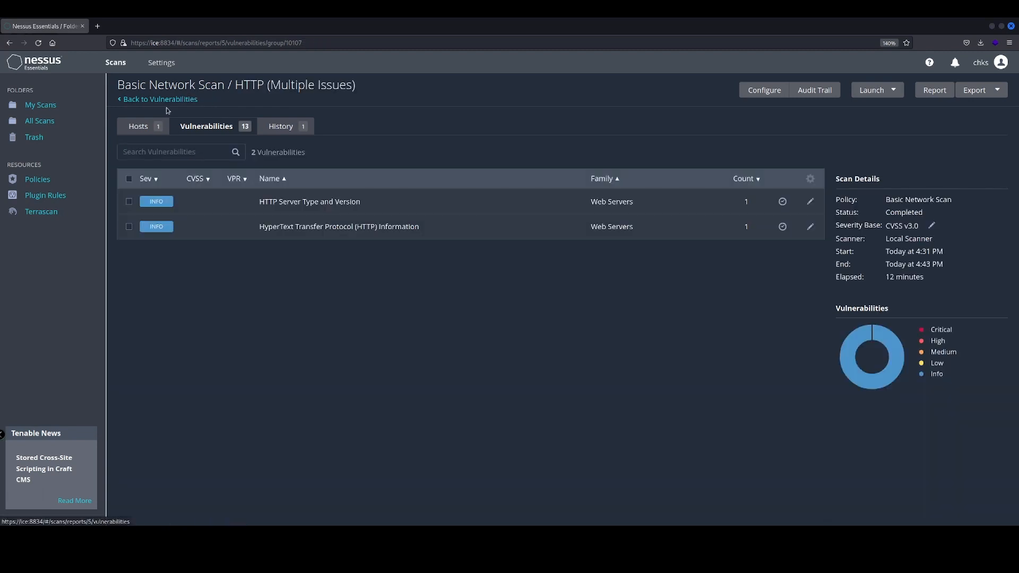
left_click(157, 99)
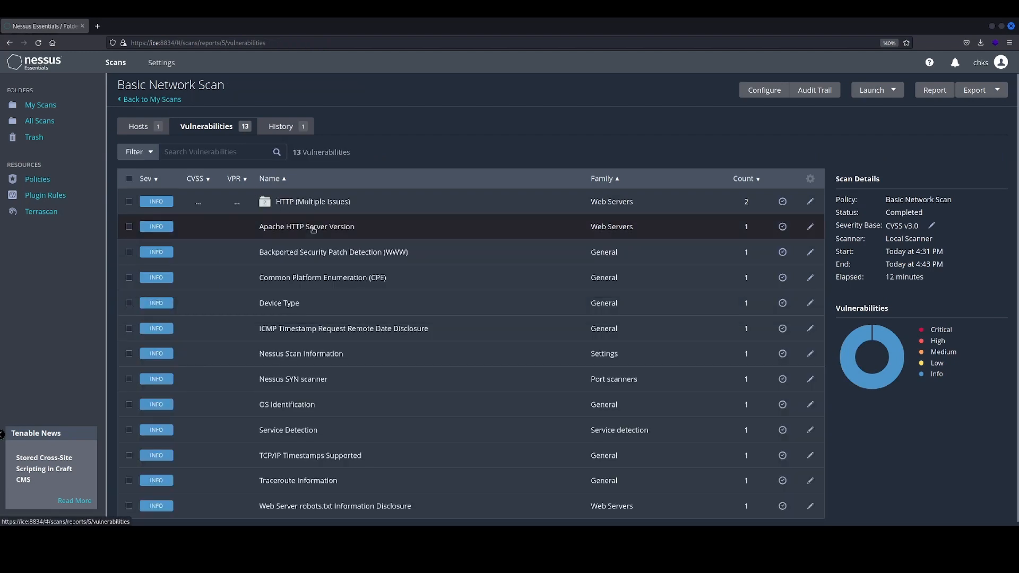
Review the Apache HTTP Server Version and OS Identification findings, returning to the vulnerabilities list.
left_click(305, 226)
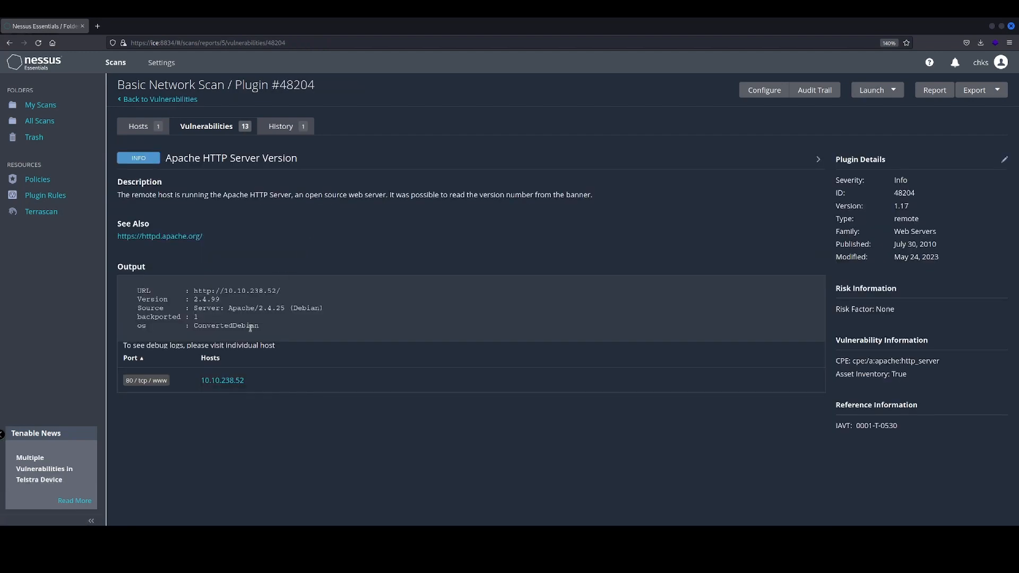
double_click(257, 308)
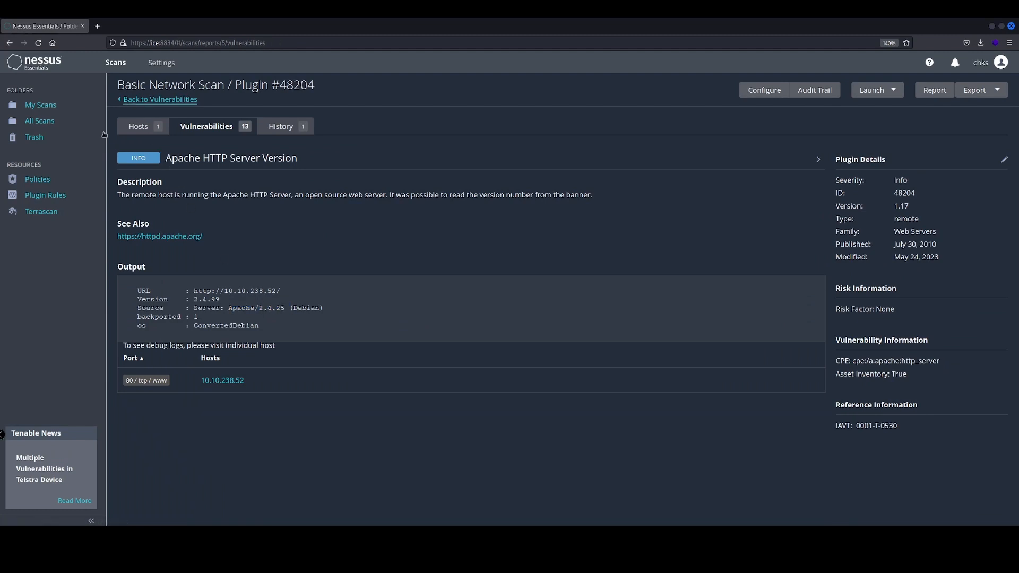
left_click(160, 98)
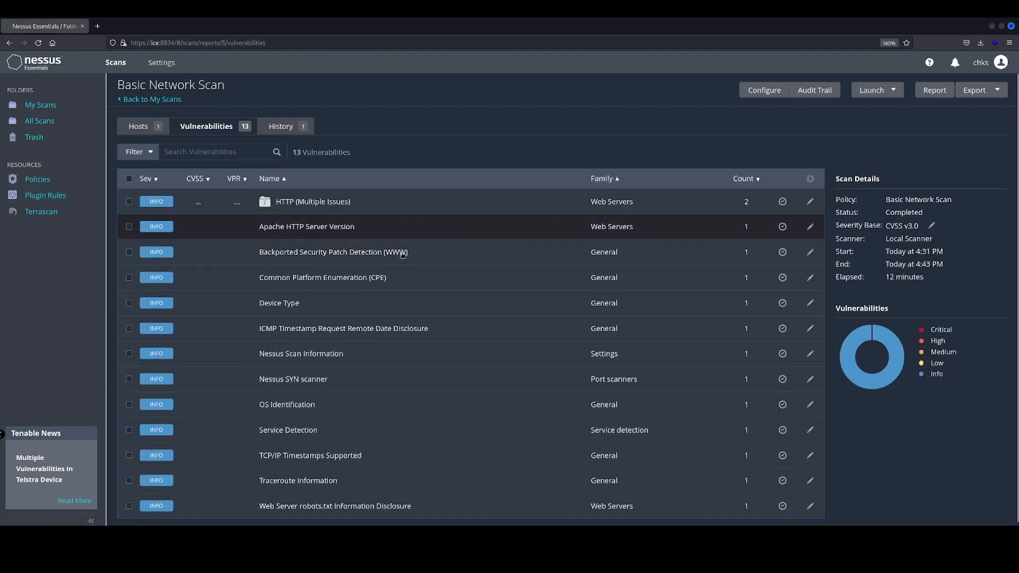
left_click(287, 404)
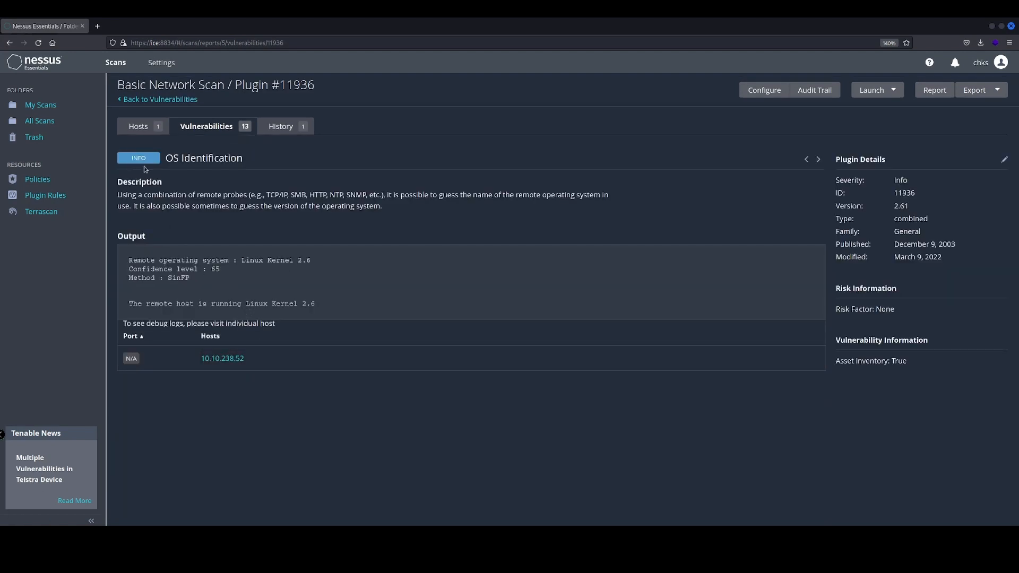
left_click(157, 99)
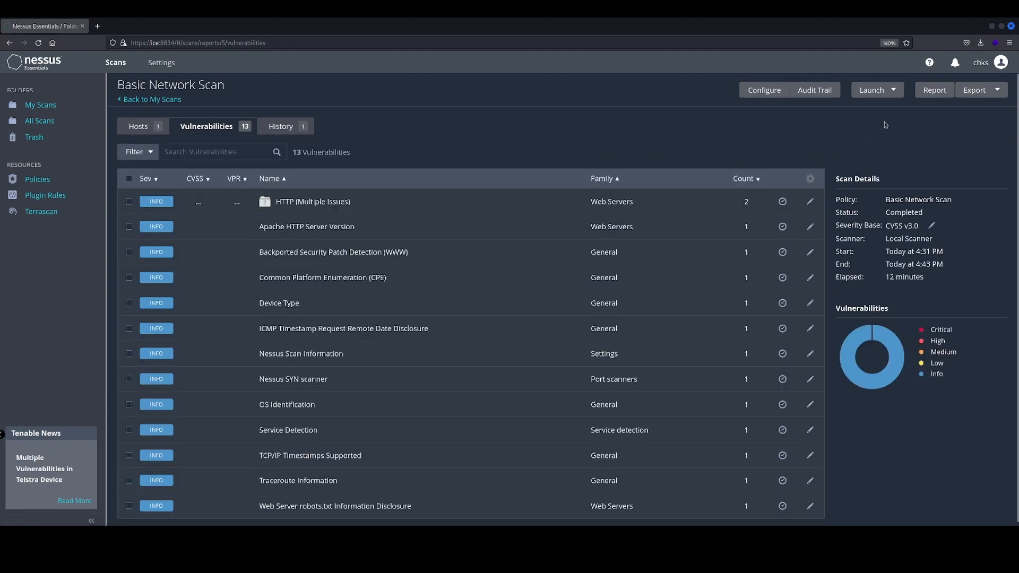
left_click(974, 90)
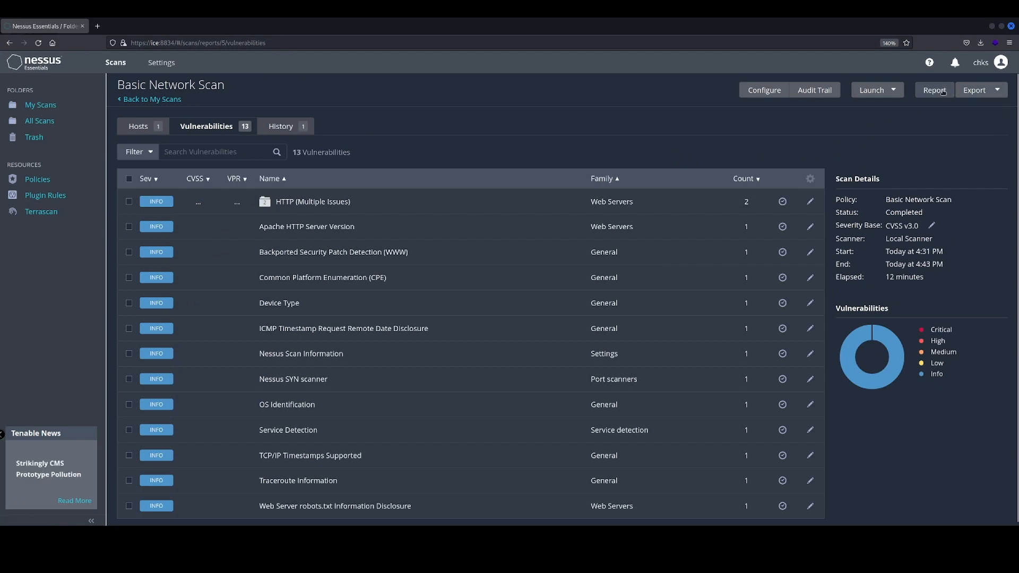
Choose a PDF report using the Complete List of Vulnerabilities by Host template.
left_click(934, 90)
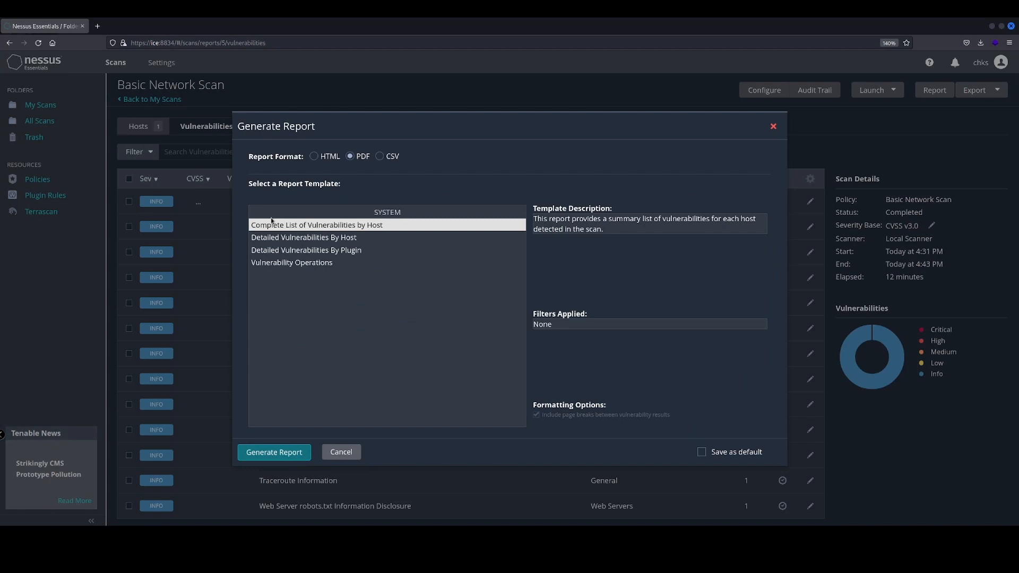
left_click(380, 156)
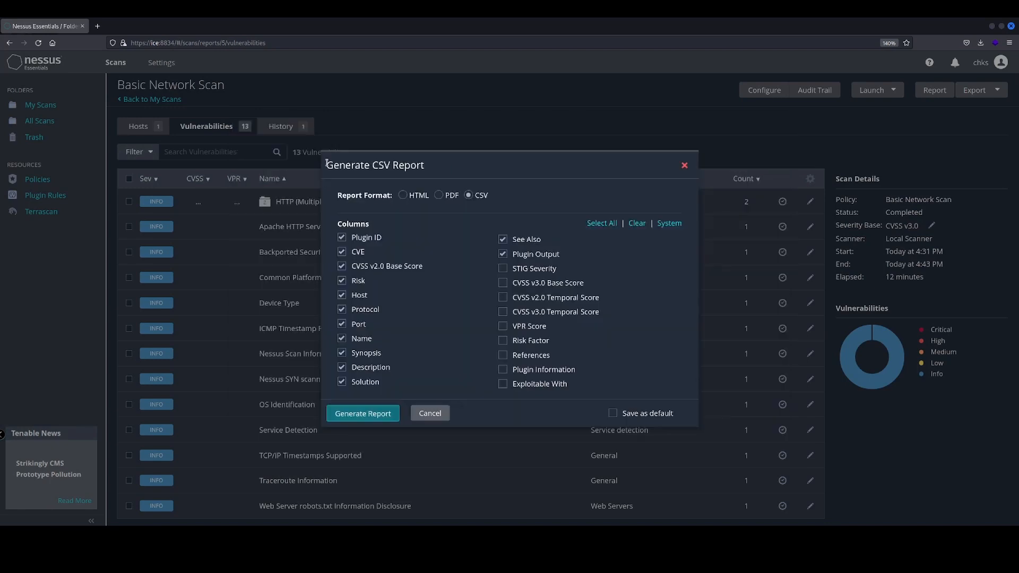
left_click(403, 195)
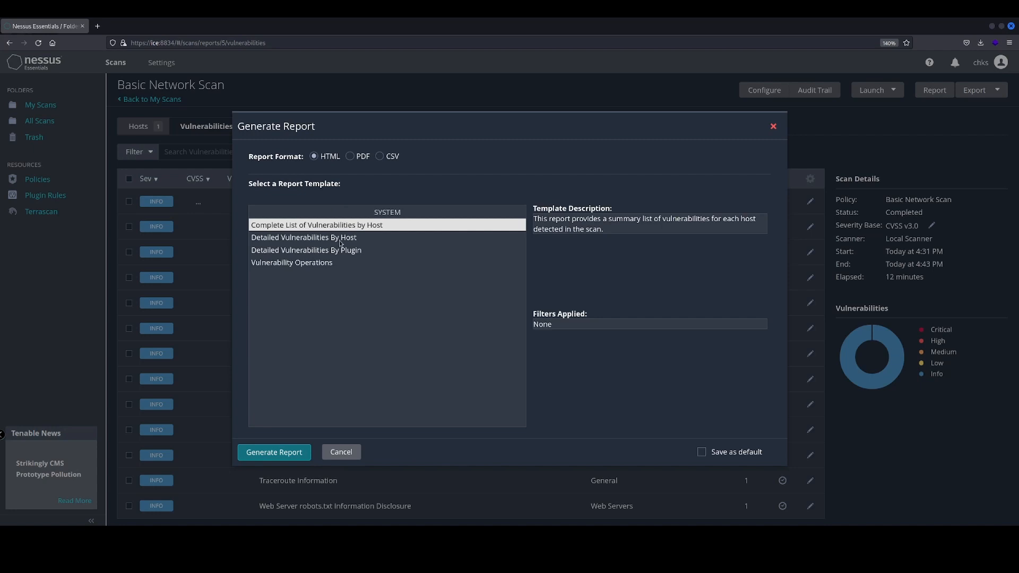
left_click(316, 224)
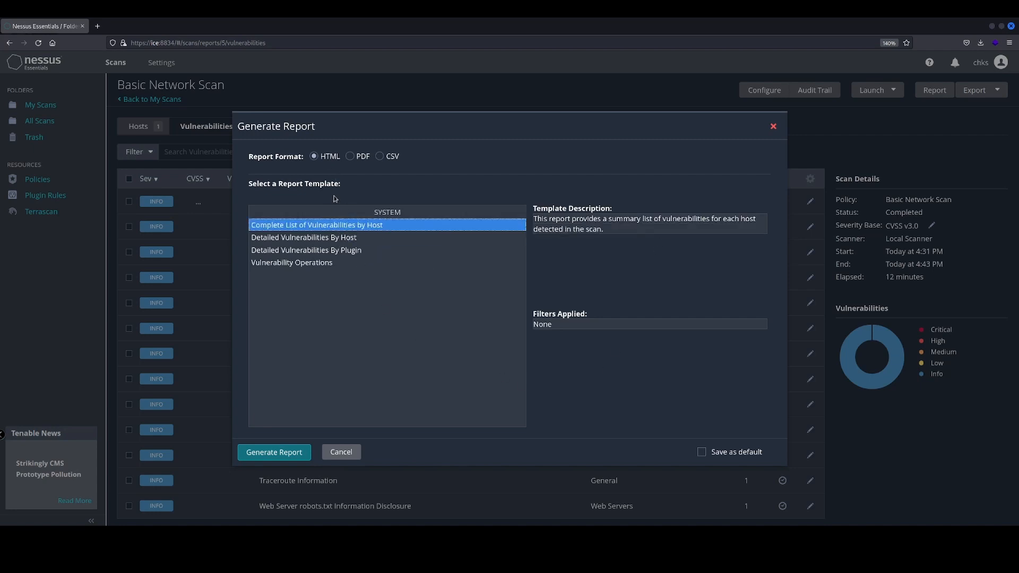
mouse_move(356, 180)
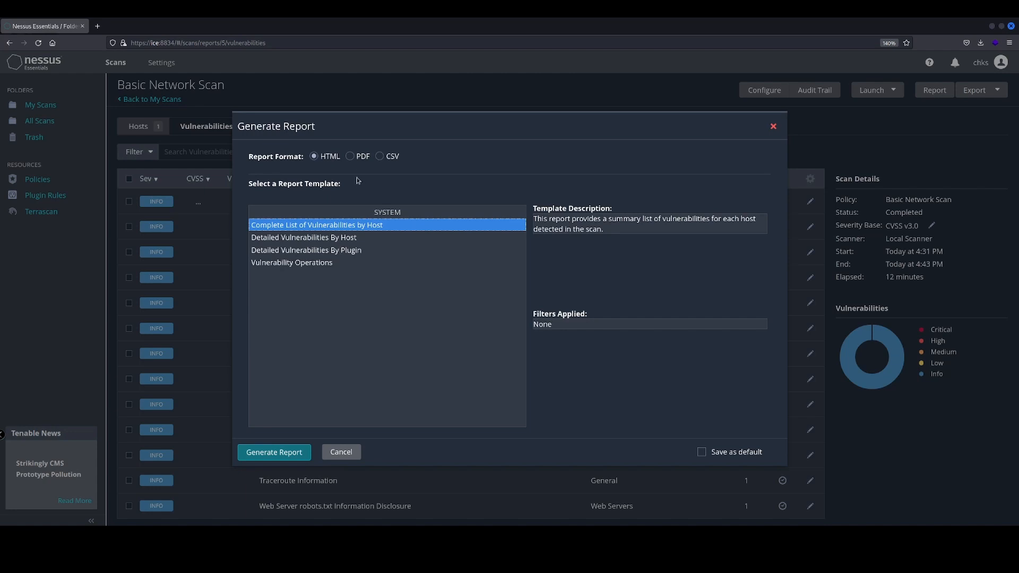
left_click(350, 156)
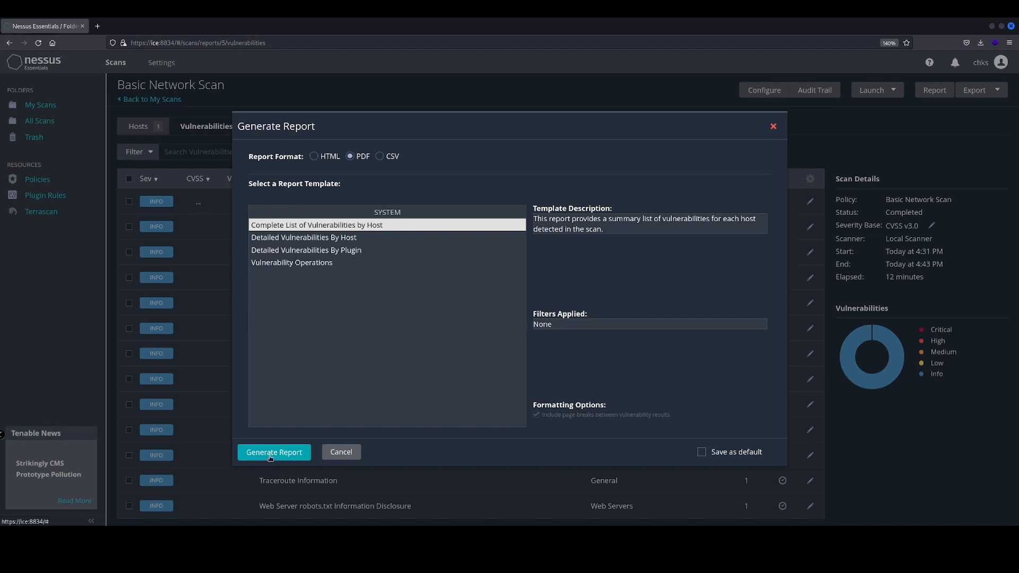
Generate the PDF report and open it in the browser.
left_click(274, 452)
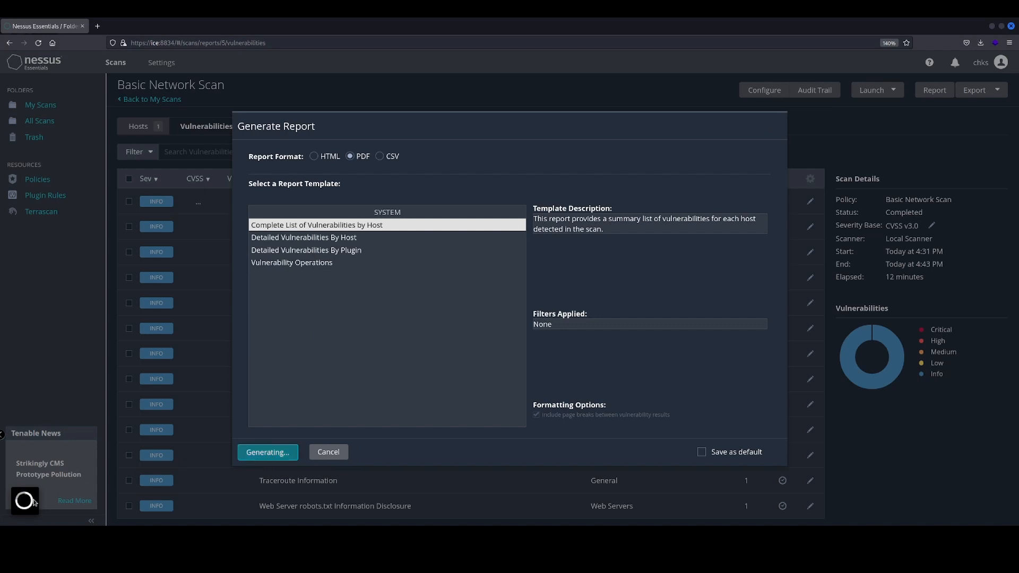
mouse_move(594, 267)
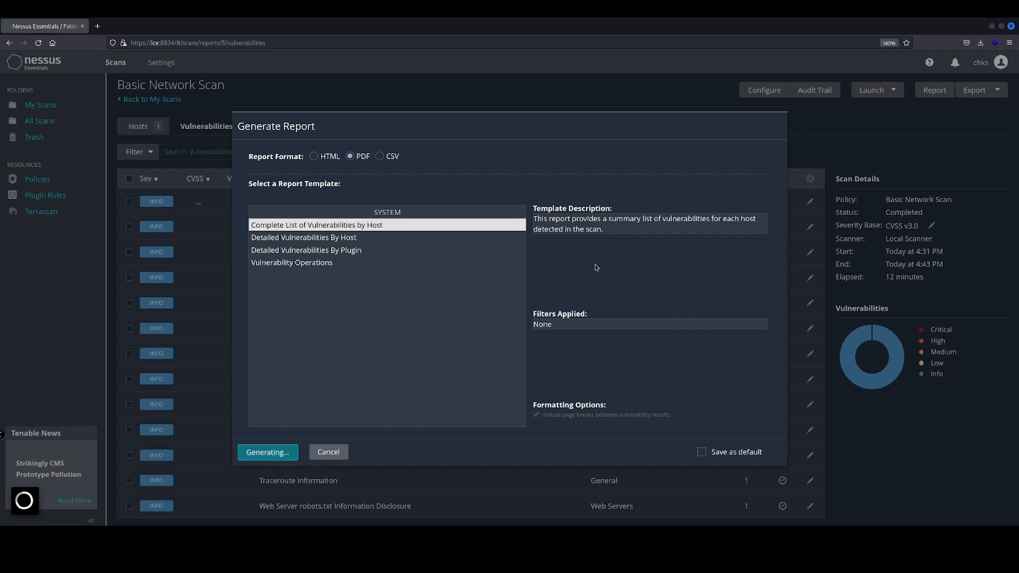
mouse_move(426, 250)
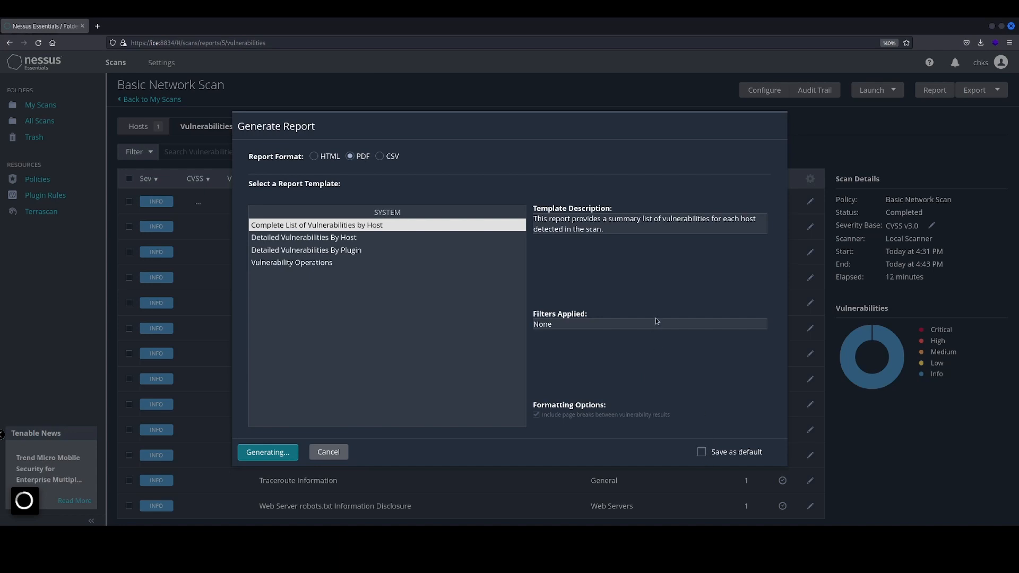
left_click(268, 452)
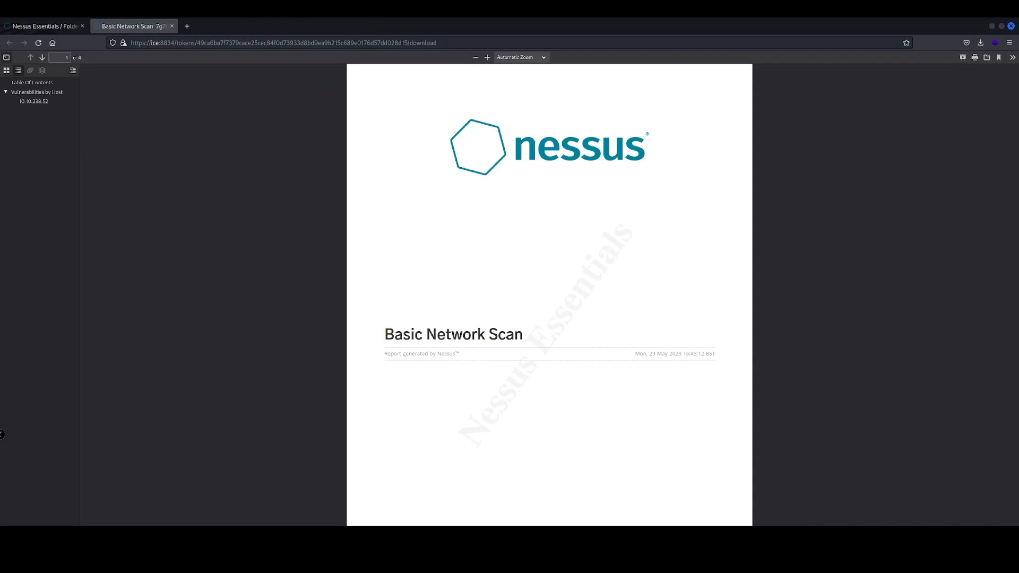
Scroll through the summary PDF's 14 informational findings.
scroll("down", 3)
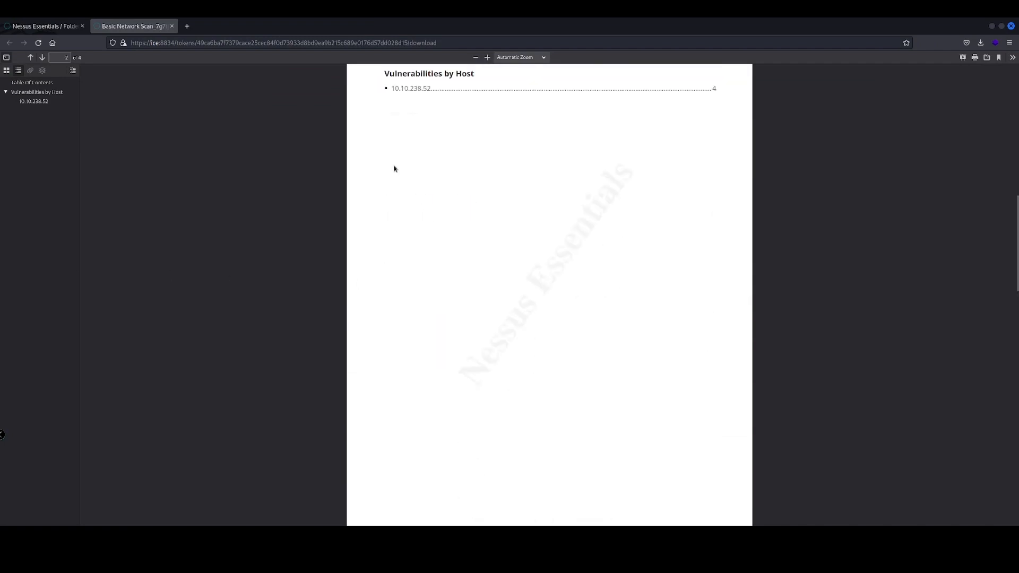
scroll("down", 3)
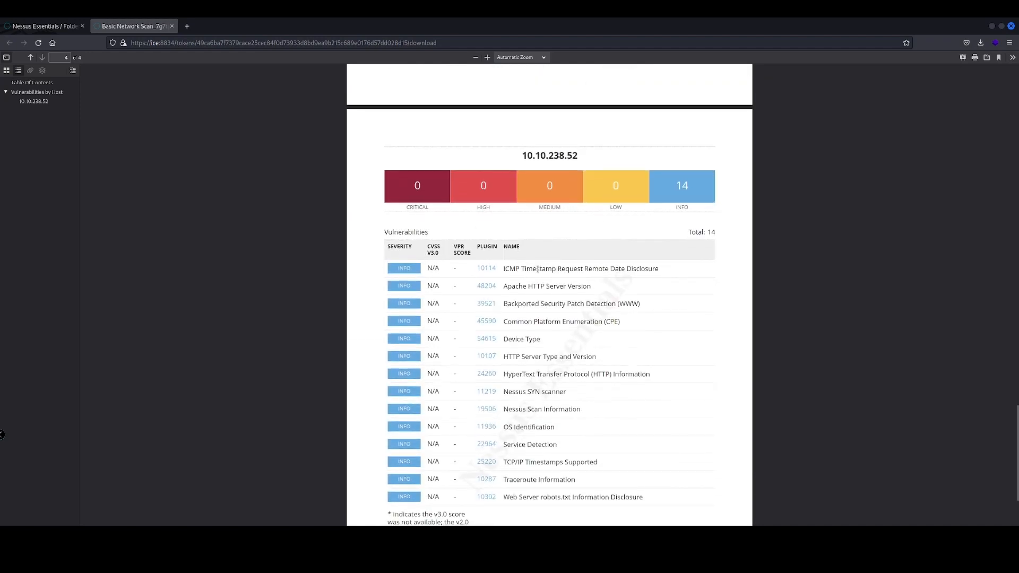
scroll("down", 3)
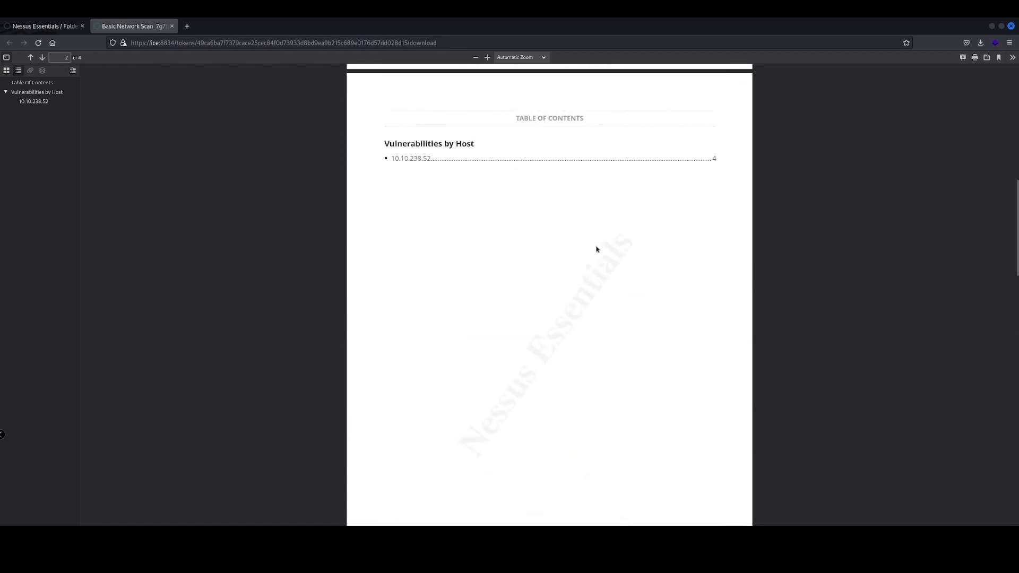
Back in Nessus, generate a Detailed Vulnerabilities By Host PDF report.
left_click(30, 57)
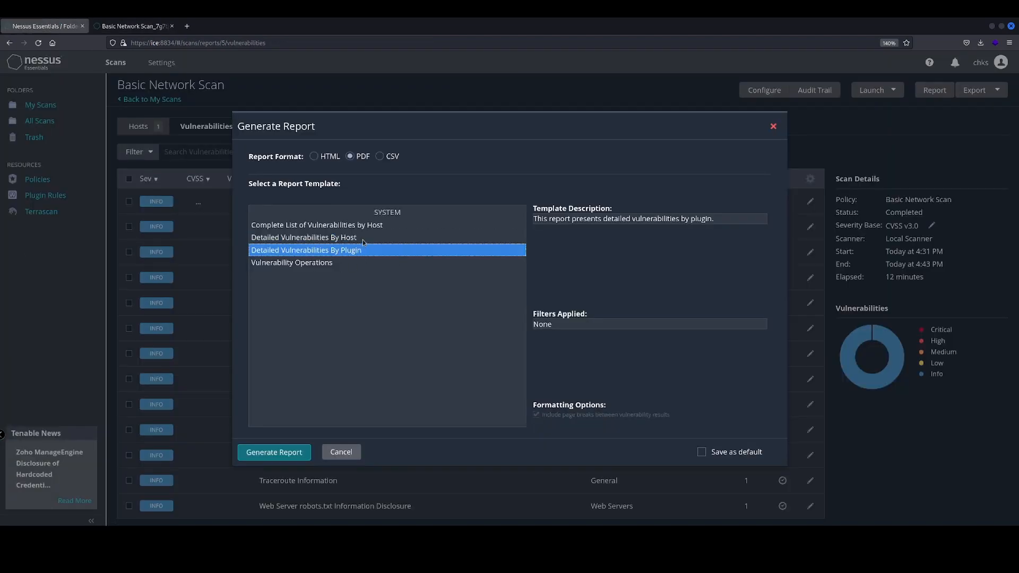
left_click(274, 452)
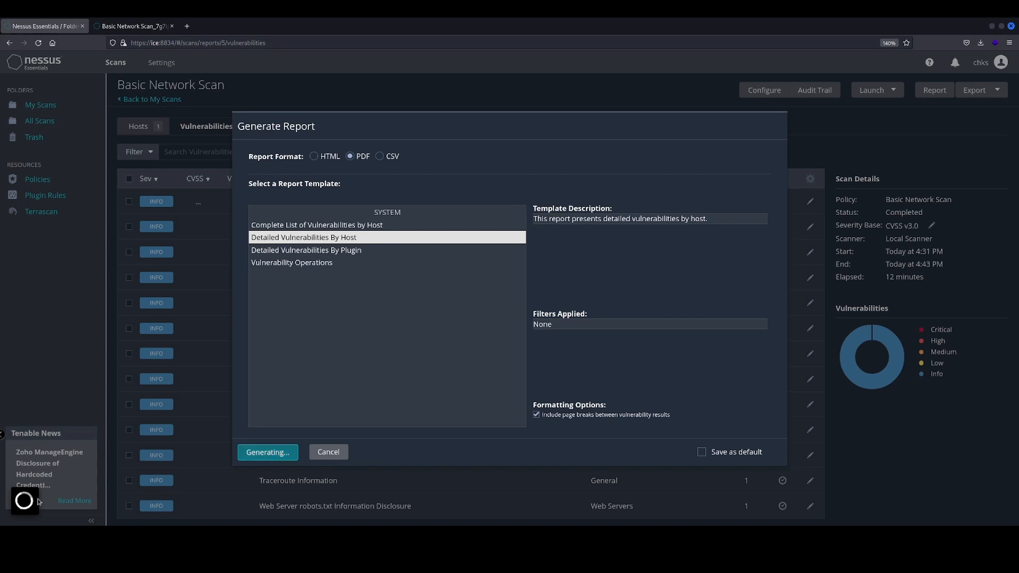
left_click(268, 452)
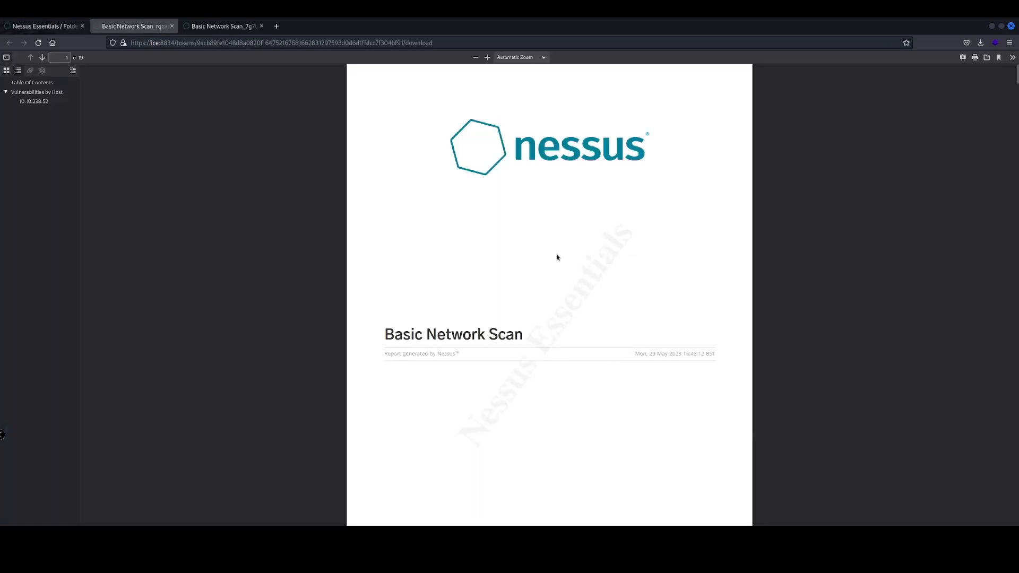
Page down through the detailed PDF report's per-host findings in the Firefox viewer.
scroll("down", 3)
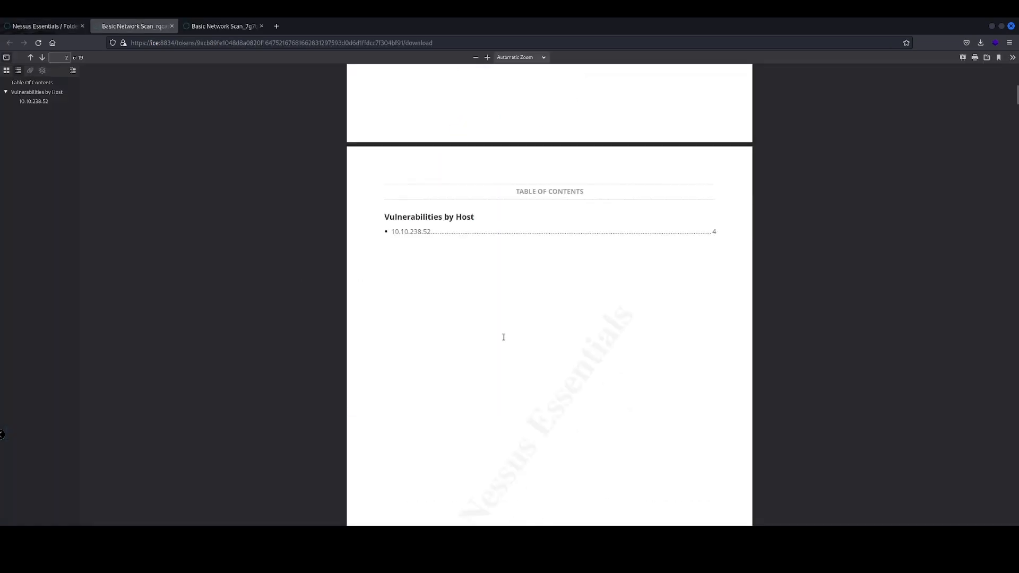
scroll("down", 3)
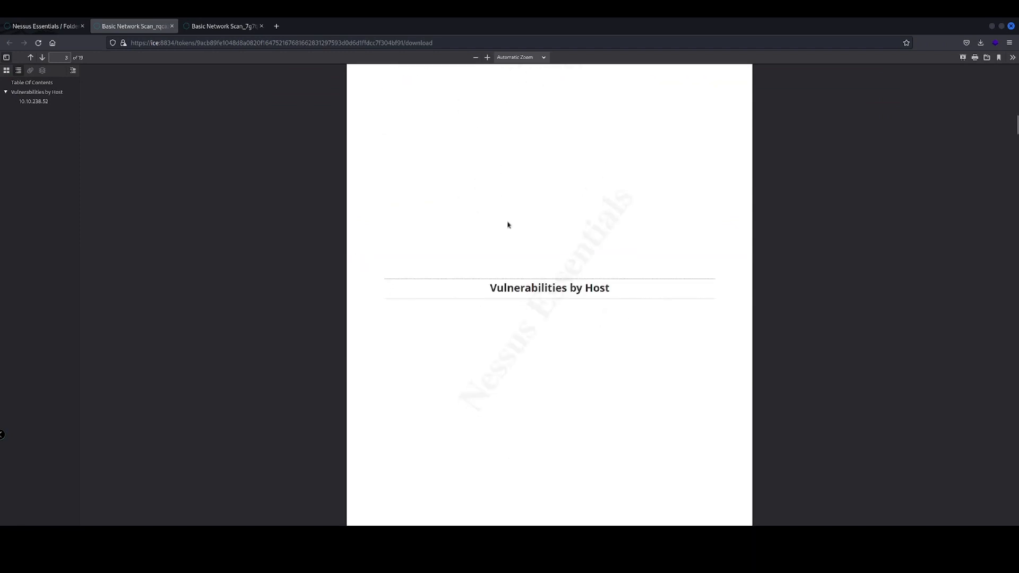
scroll("down", 3)
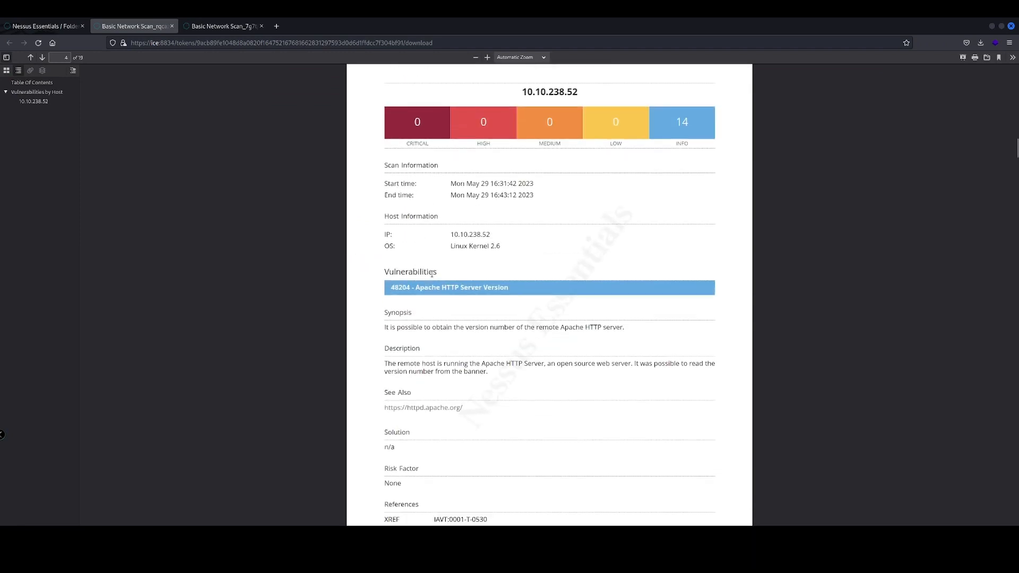
scroll("down", 3)
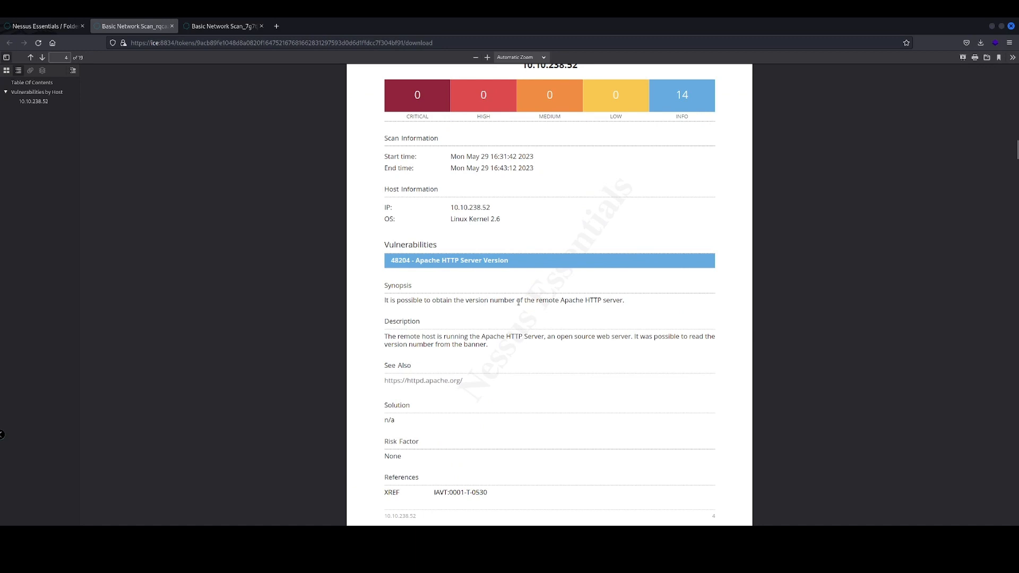
mouse_move(488, 337)
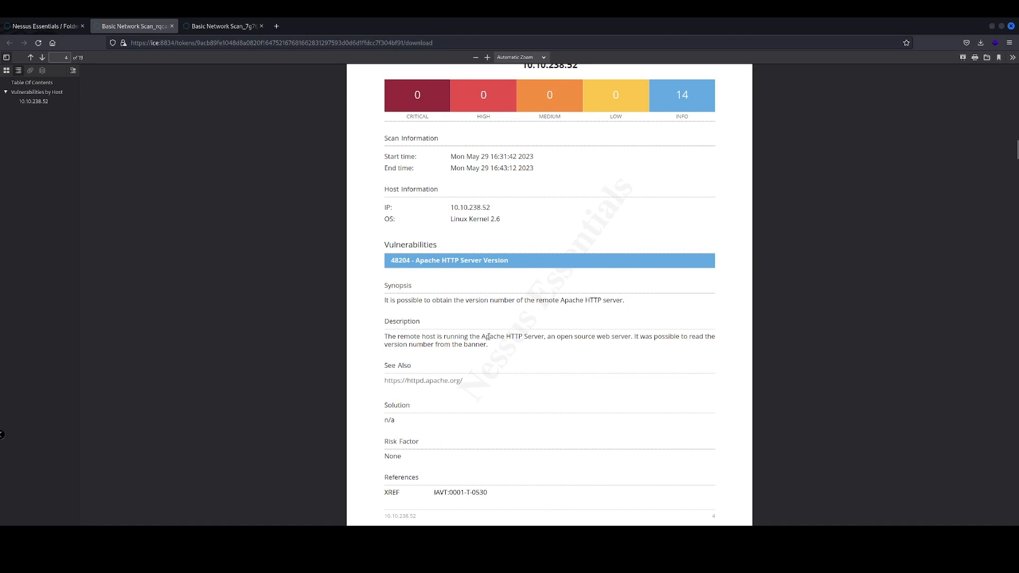
scroll("down", 3)
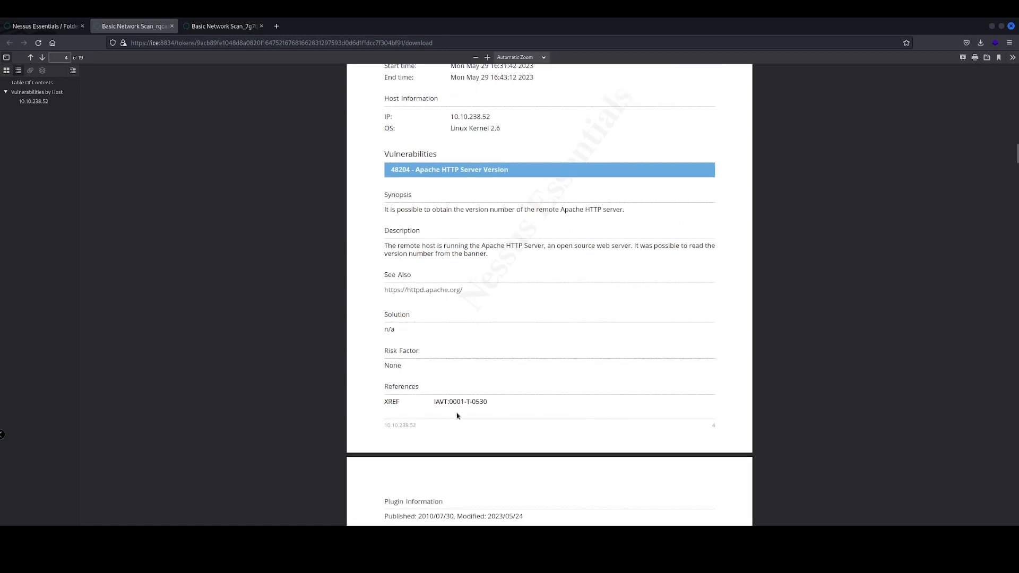
scroll("down", 3)
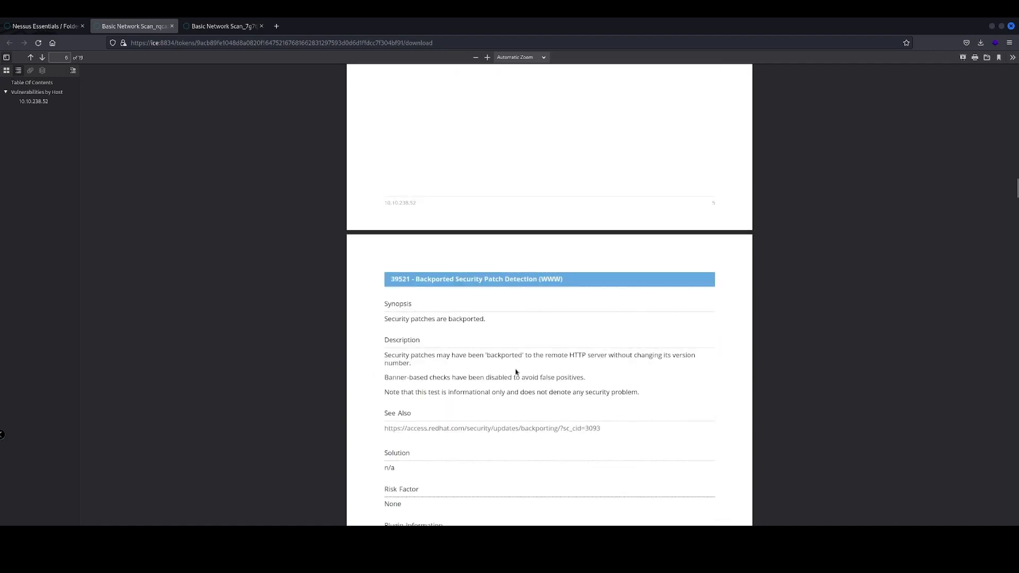
scroll("down", 3)
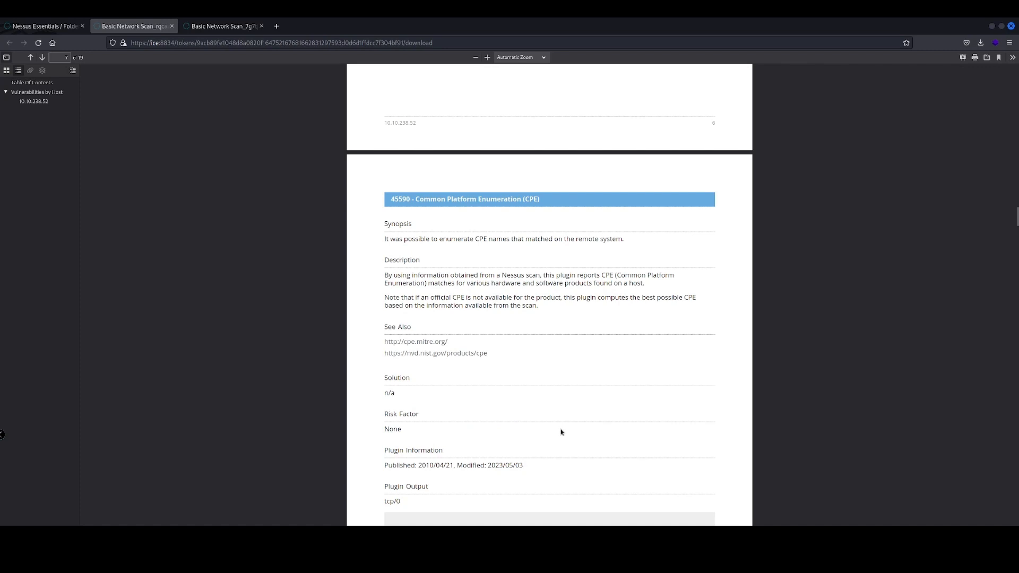
scroll("down", 3)
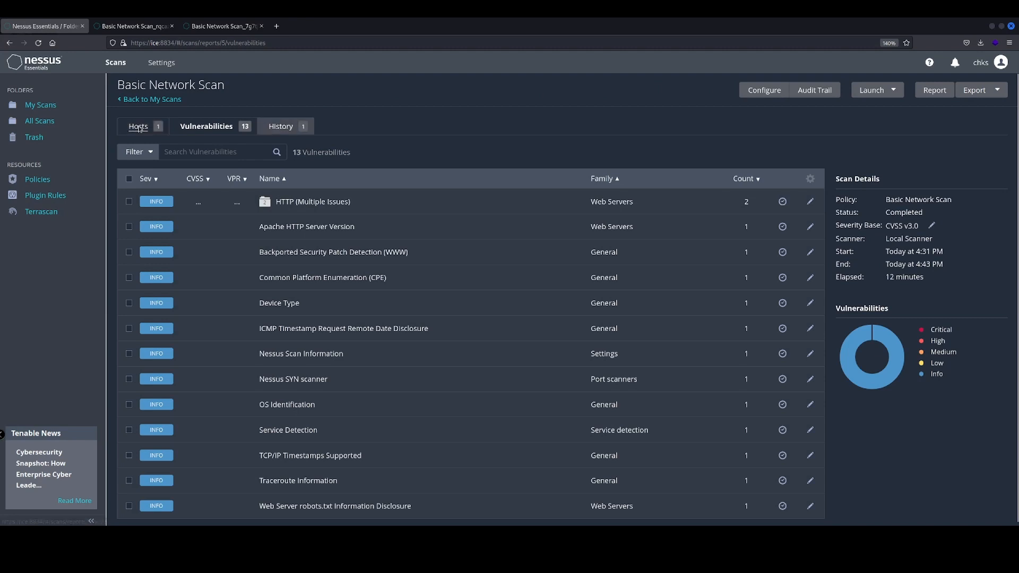
Show the scan's host list in Nessus: 10.10.238.52 with 14 findings.
left_click(138, 126)
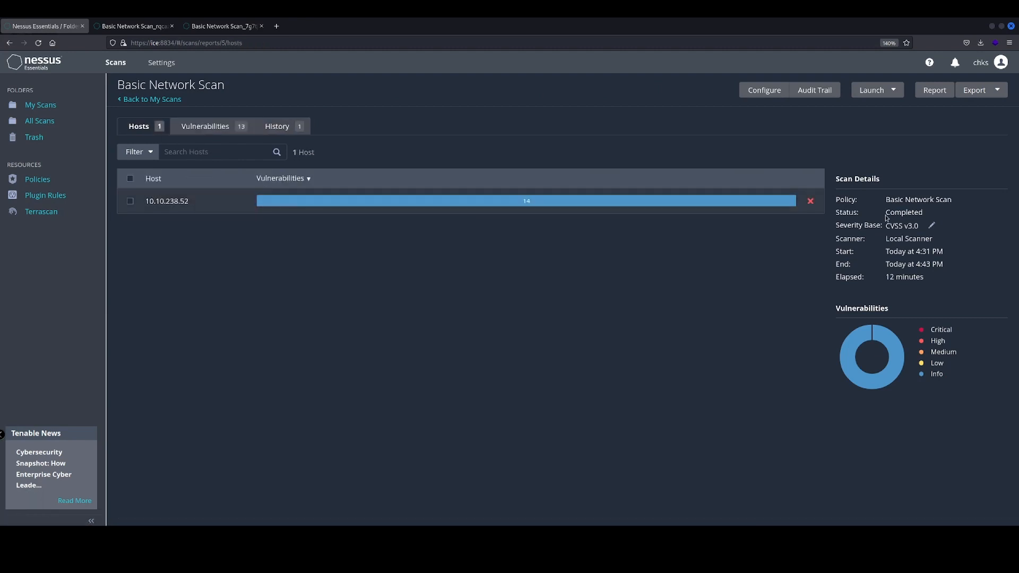